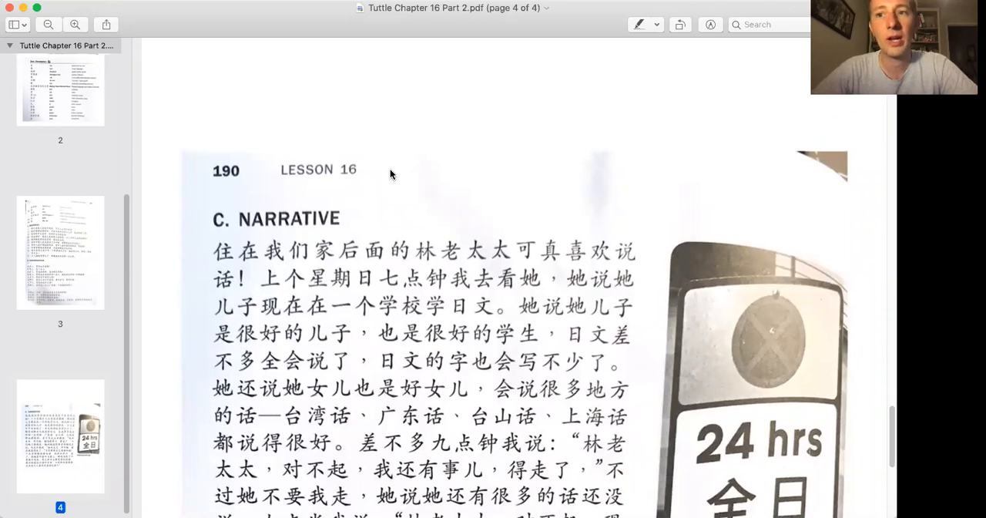
mouse_move(431, 245)
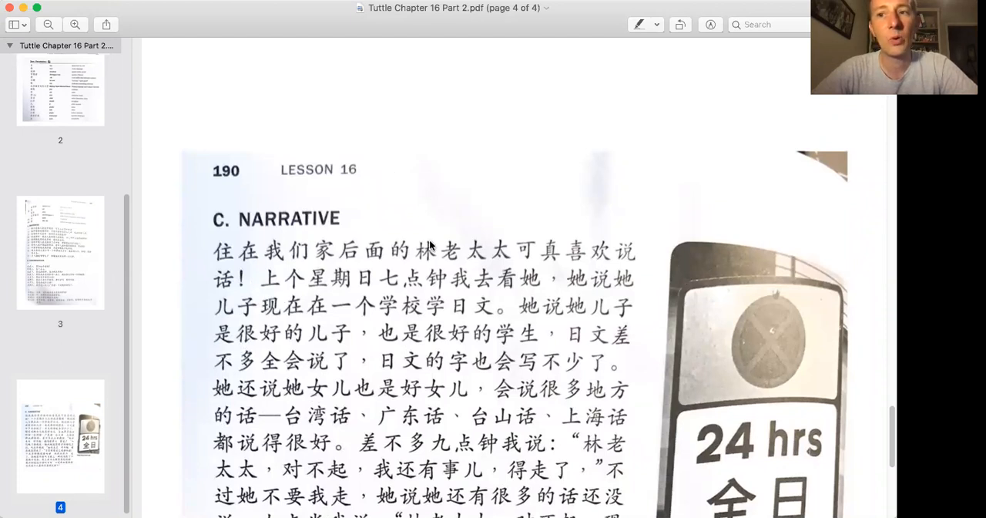
Scroll to the passage and type 'guang' for the 广东话 Cantonese margin note.
scroll(down, 3)
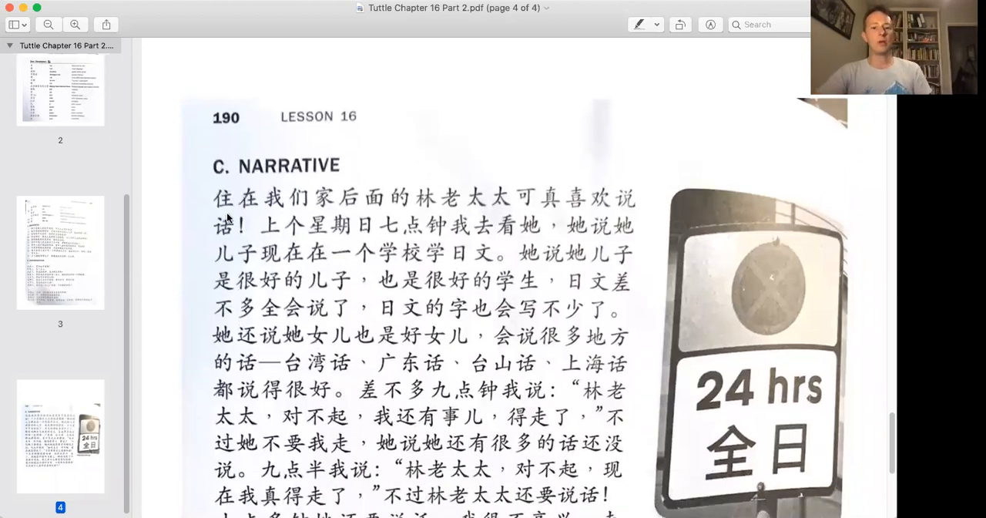
mouse_move(371, 221)
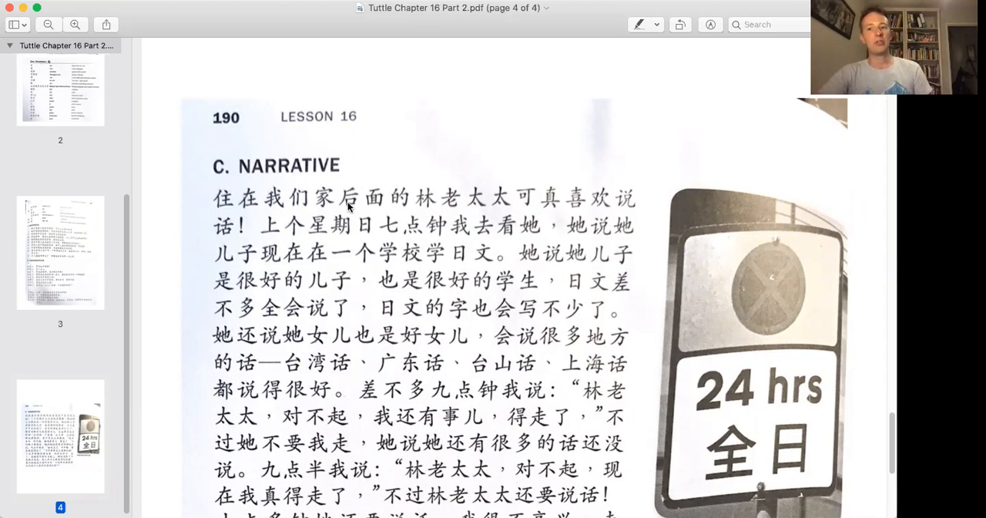
mouse_move(198, 219)
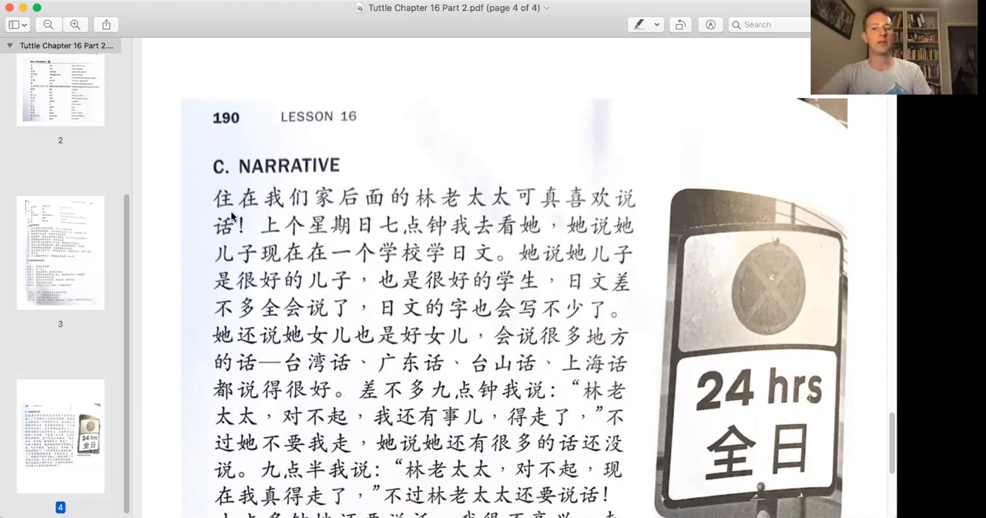
mouse_move(293, 213)
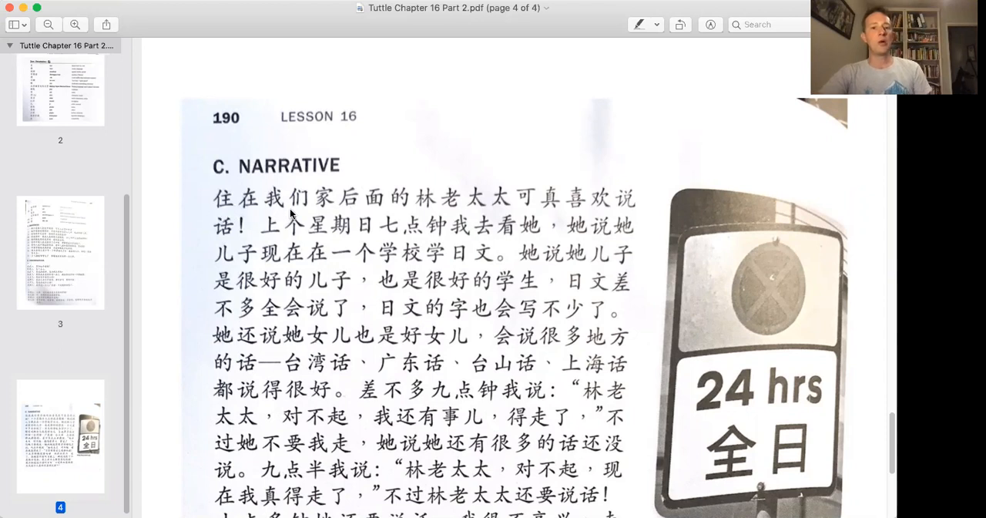
mouse_move(370, 212)
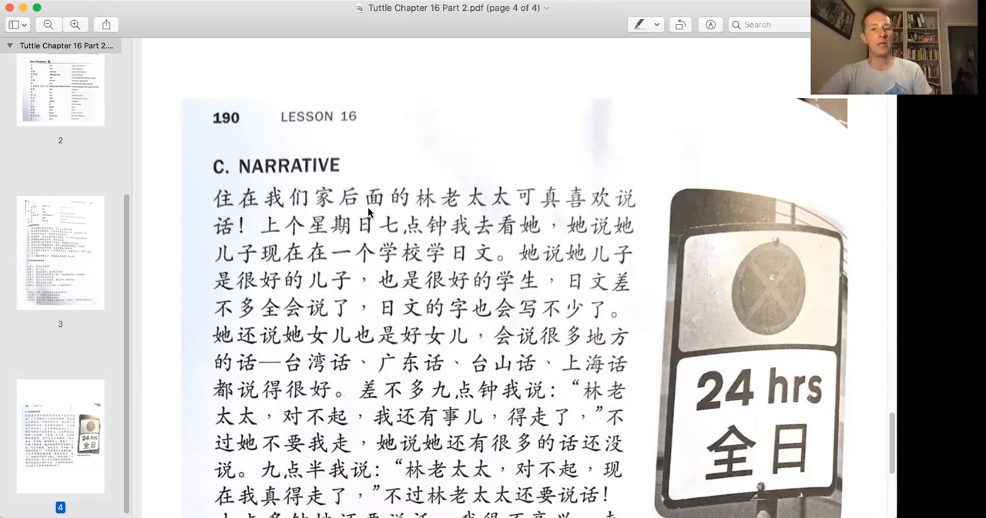
mouse_move(487, 210)
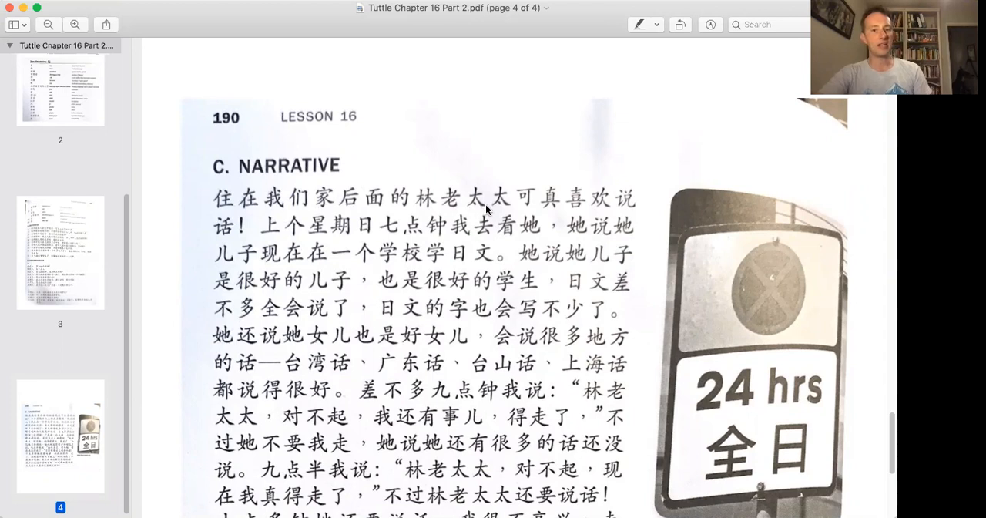
mouse_move(361, 199)
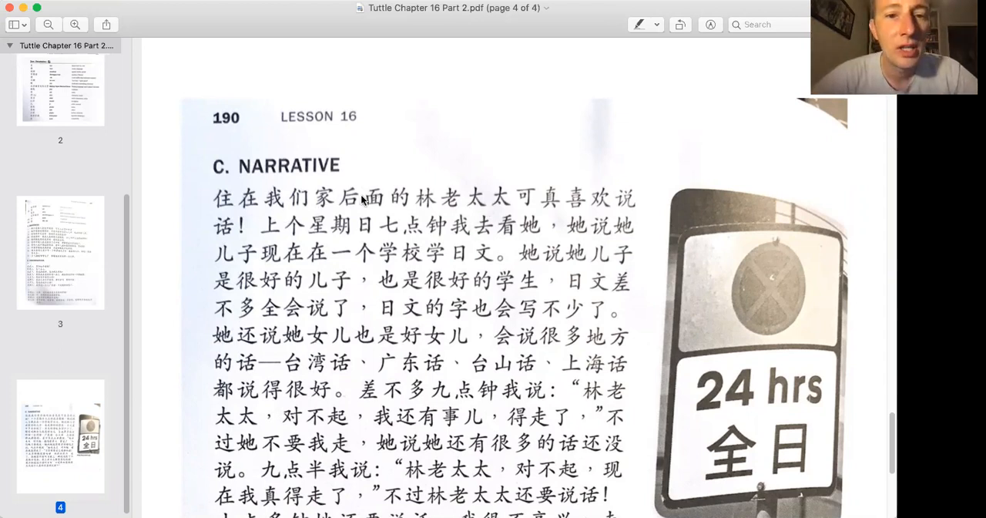
mouse_move(424, 208)
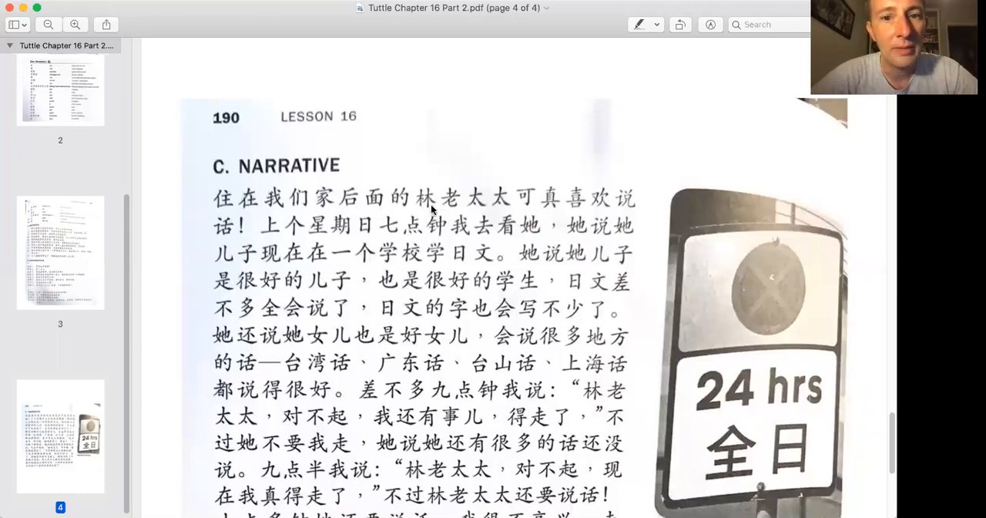
mouse_move(296, 213)
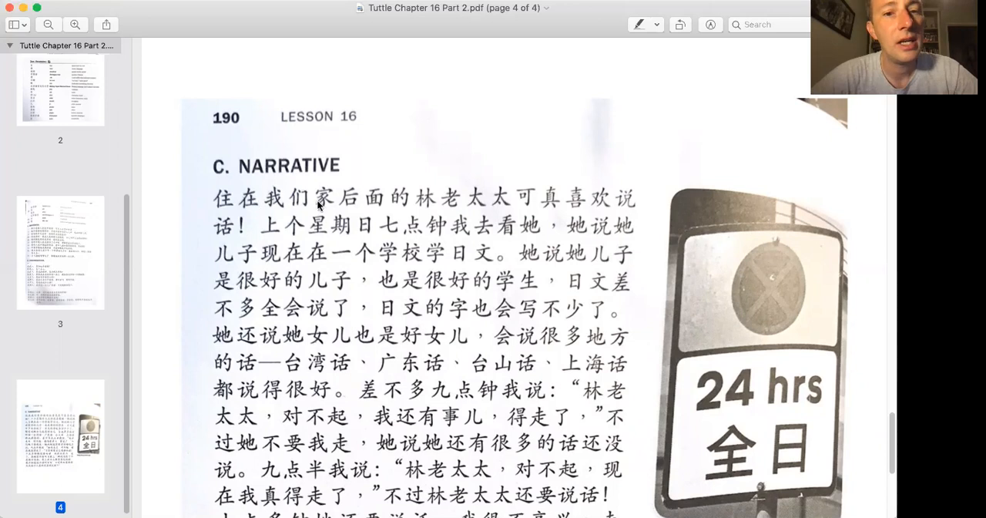
mouse_move(234, 213)
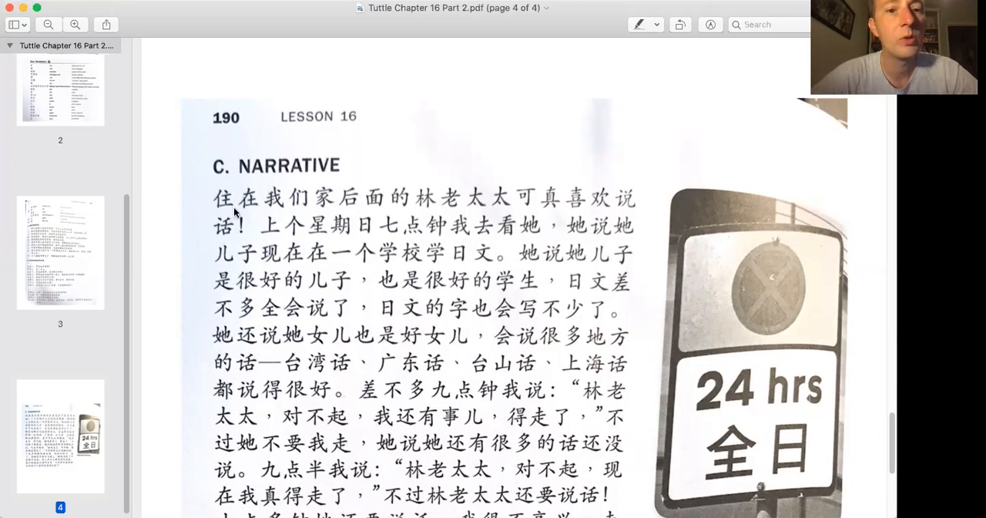
mouse_move(351, 211)
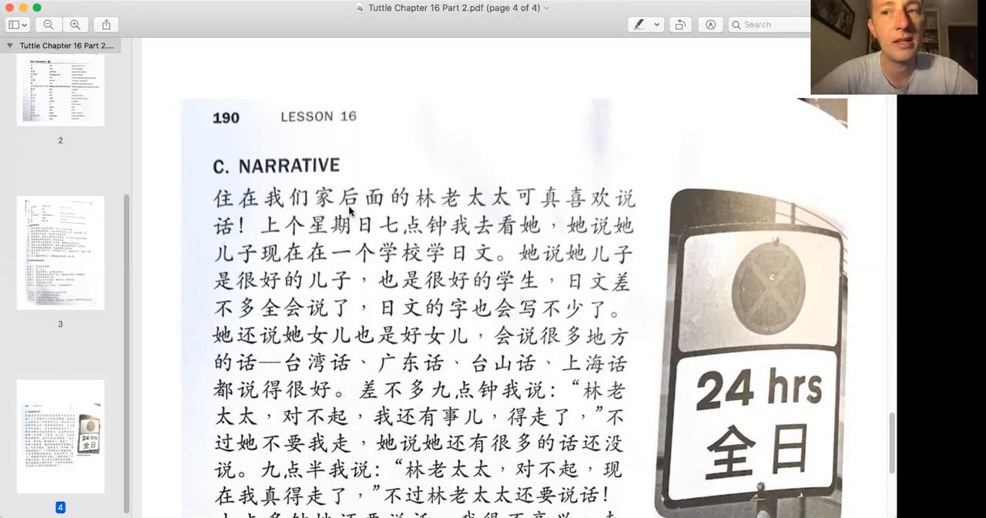
mouse_move(483, 208)
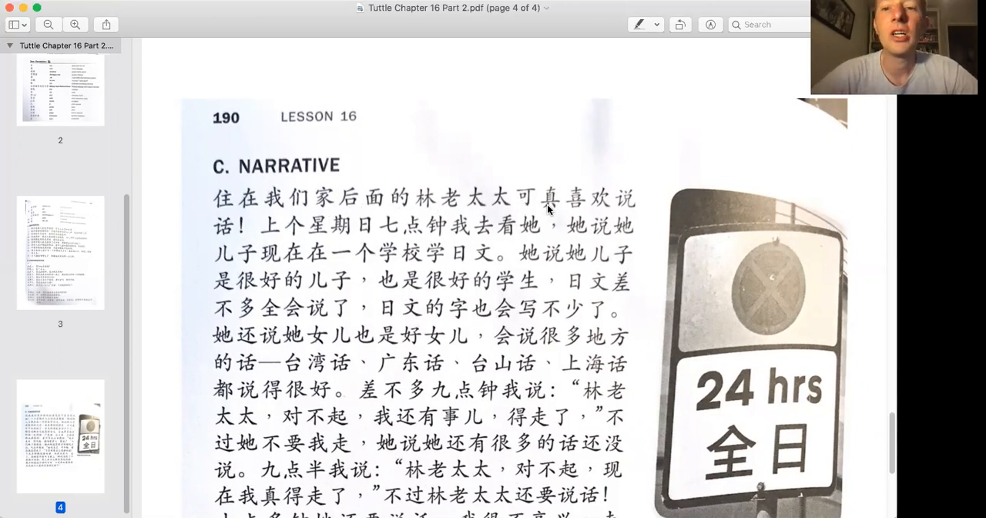
mouse_move(219, 240)
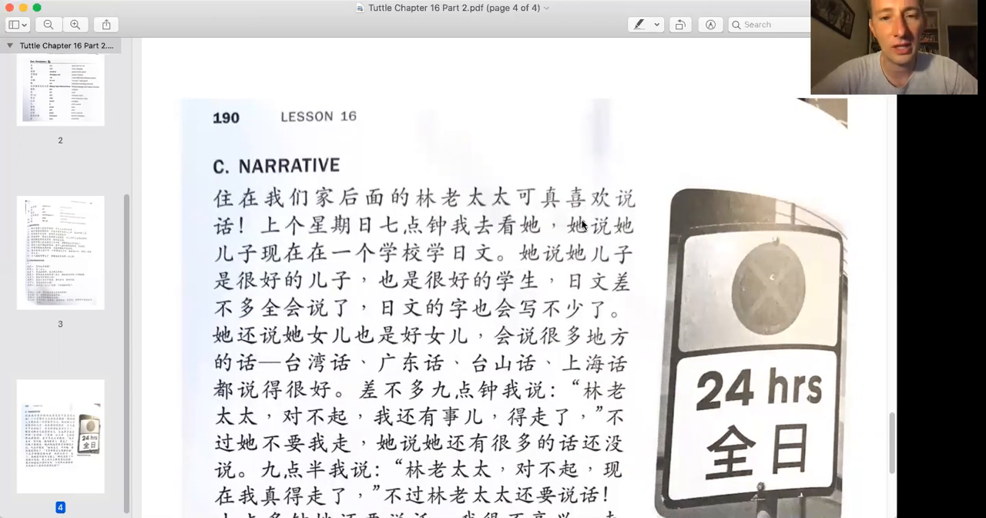
mouse_move(386, 219)
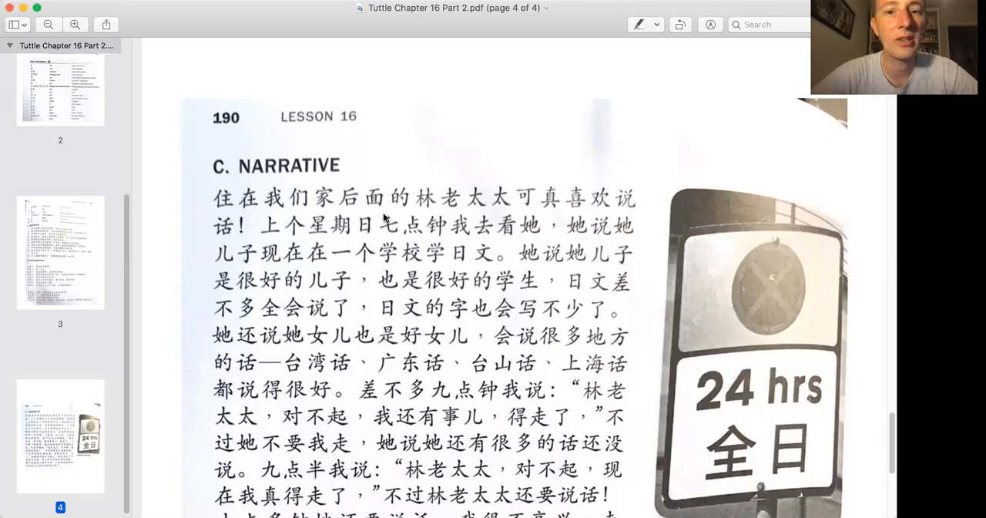
mouse_move(453, 202)
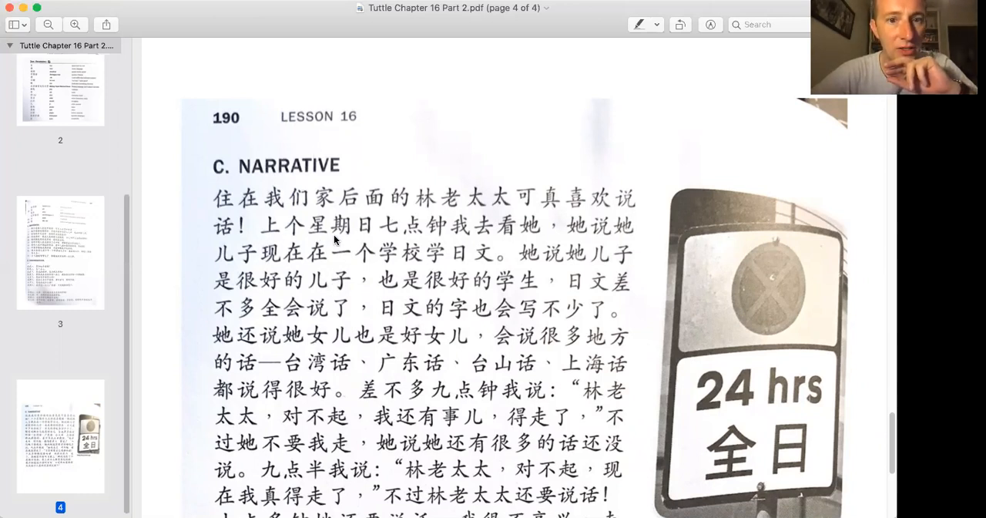
mouse_move(277, 240)
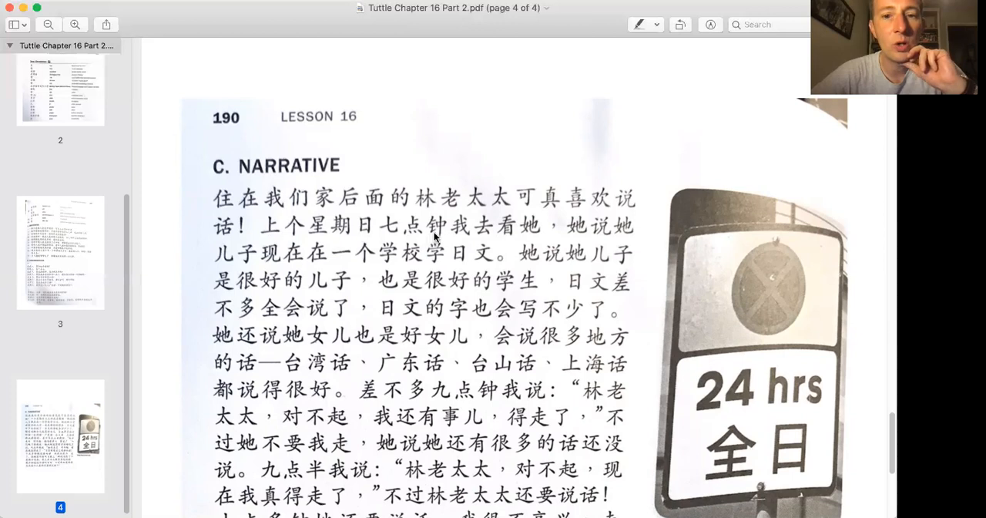
mouse_move(302, 250)
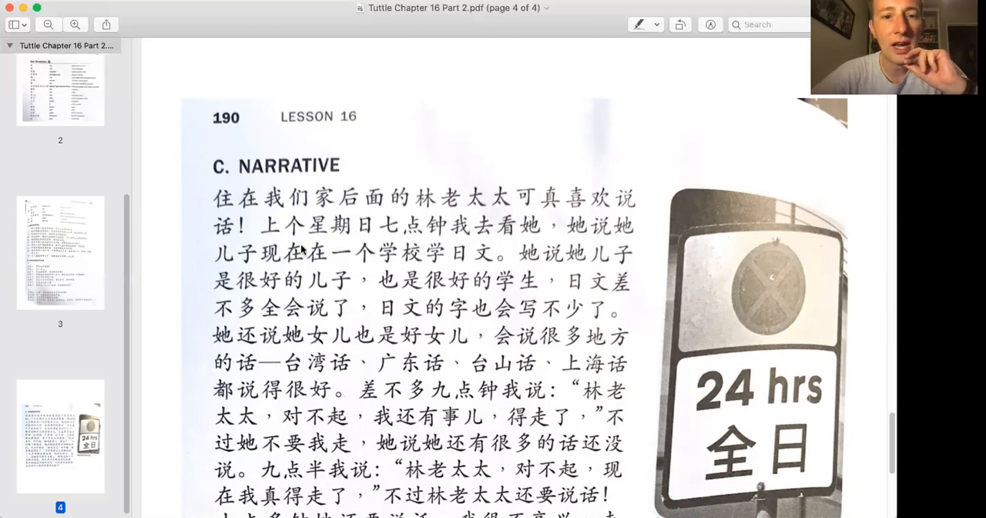
mouse_move(345, 240)
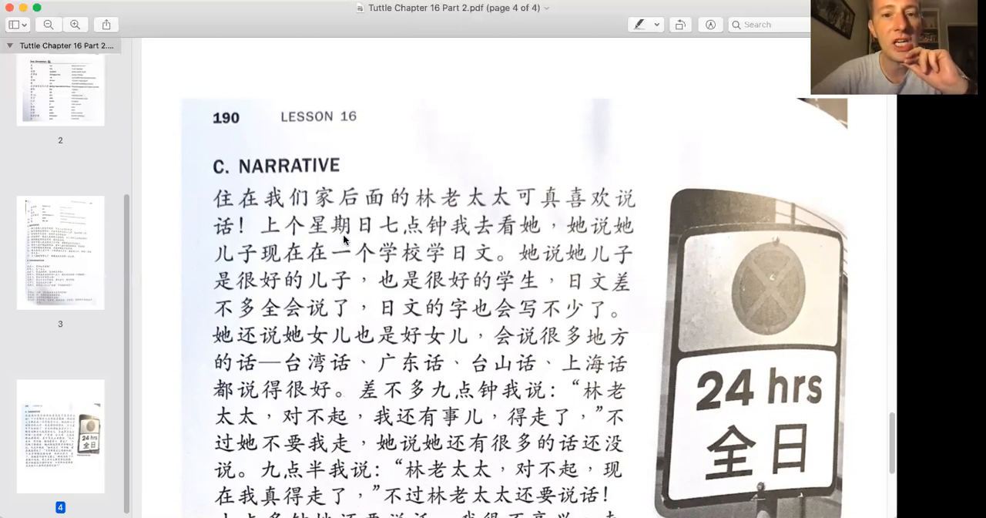
mouse_move(394, 240)
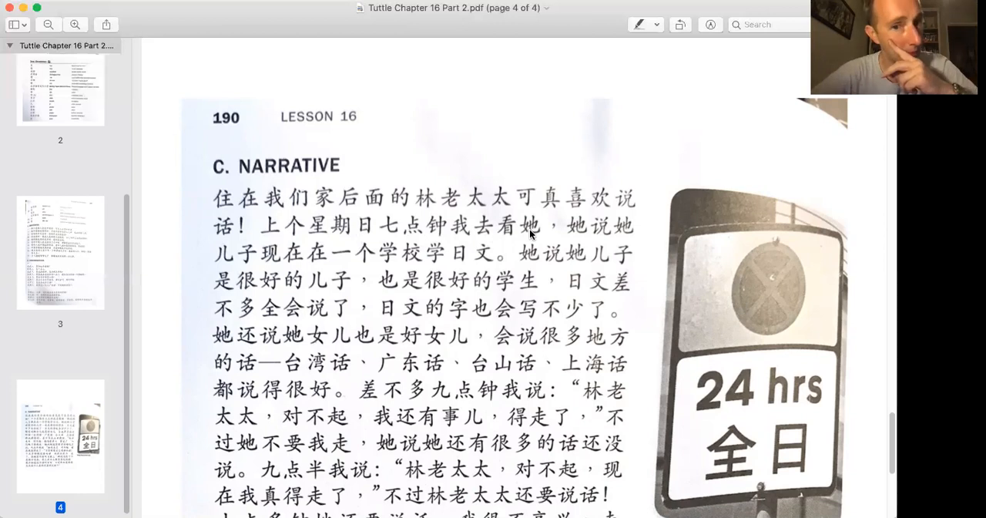
mouse_move(575, 240)
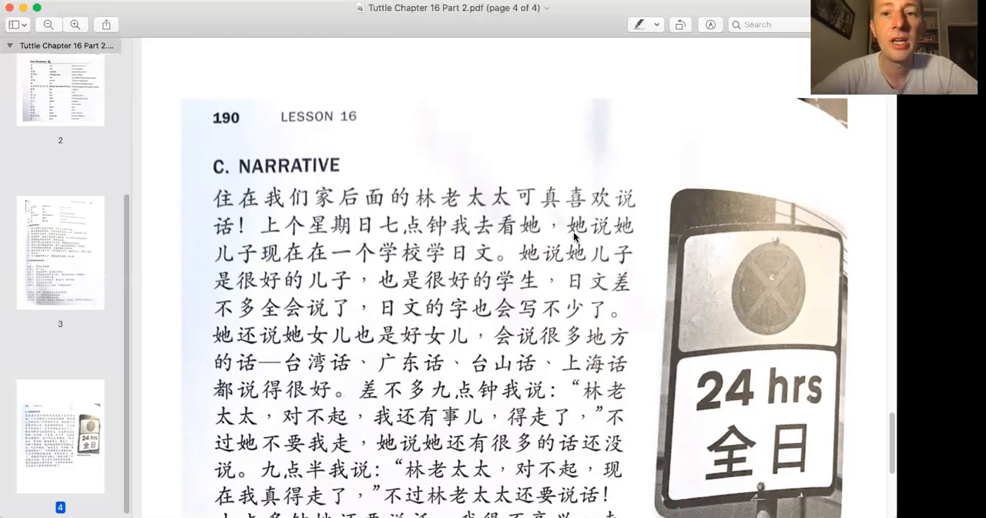
mouse_move(235, 262)
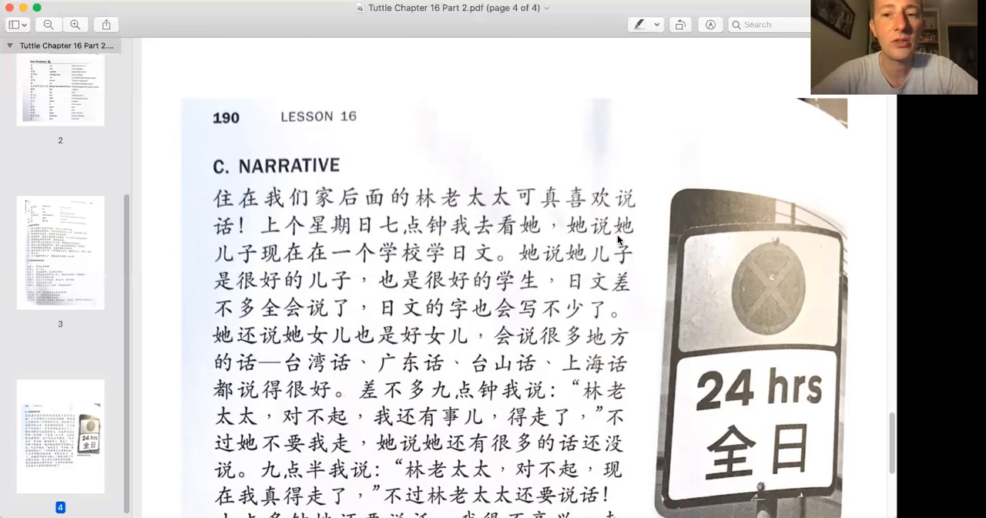
mouse_move(284, 265)
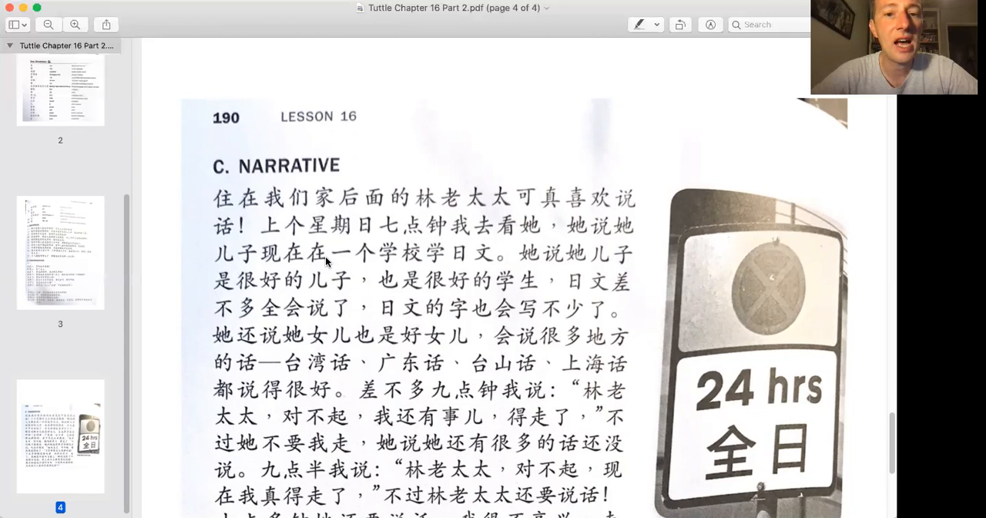
mouse_move(366, 265)
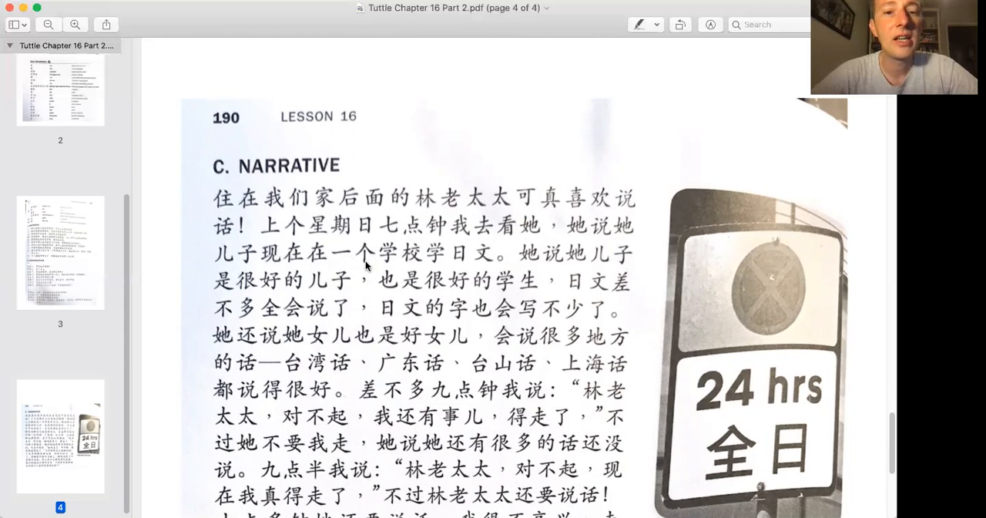
mouse_move(456, 265)
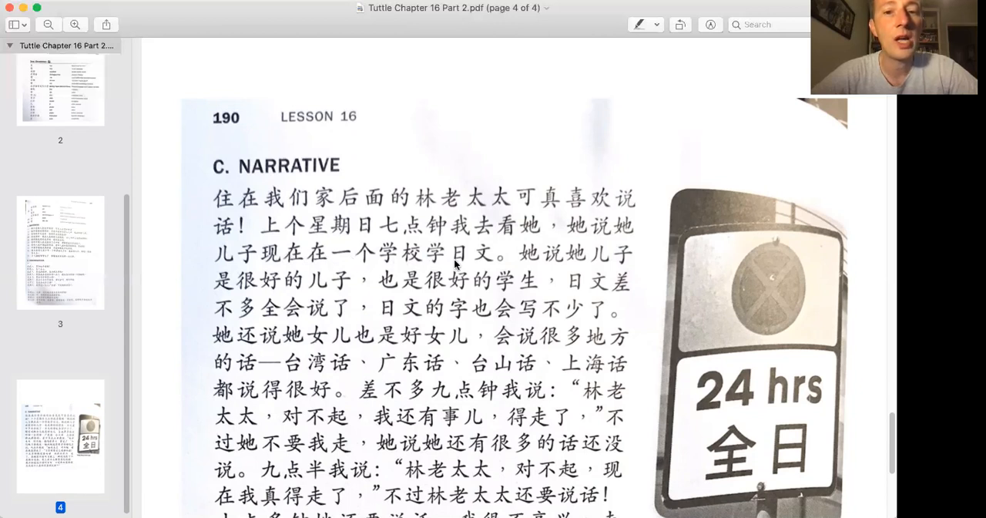
mouse_move(299, 262)
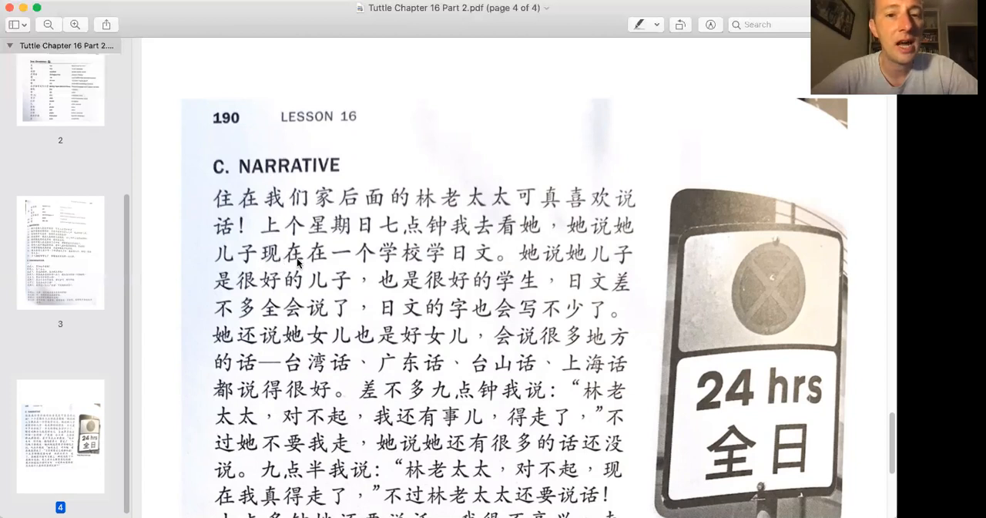
mouse_move(470, 258)
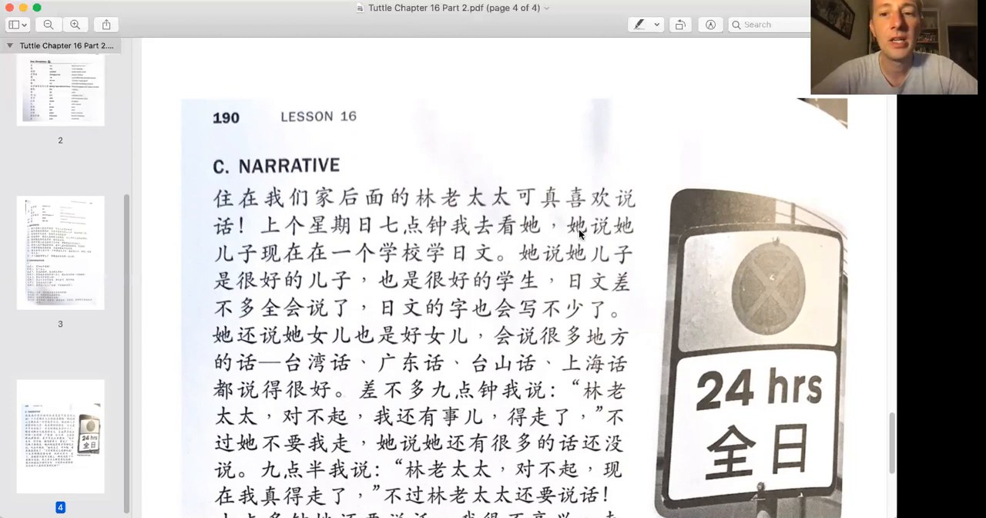
mouse_move(224, 265)
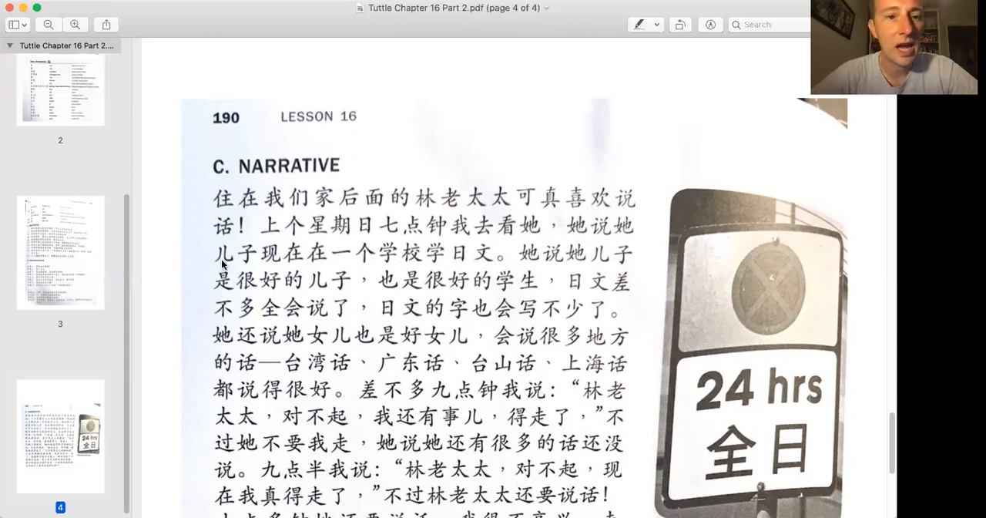
mouse_move(345, 265)
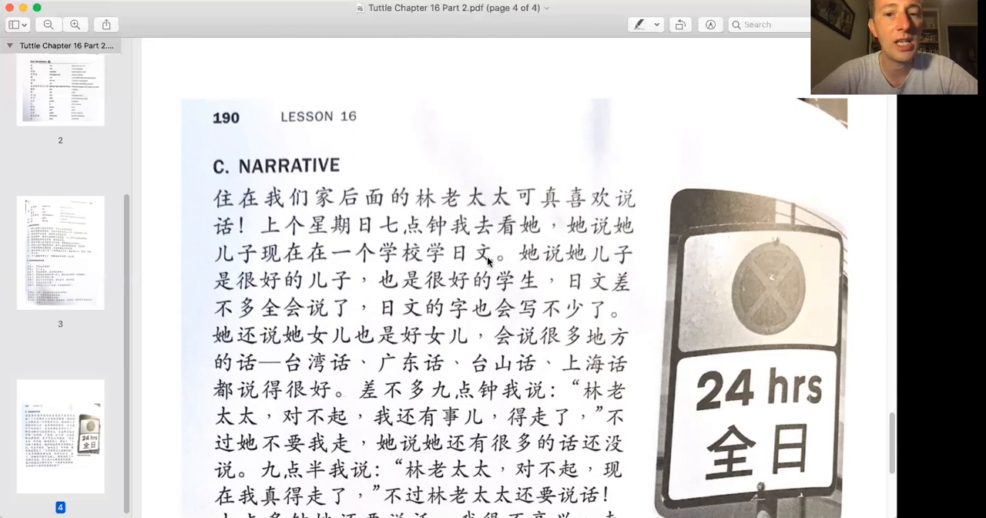
mouse_move(300, 228)
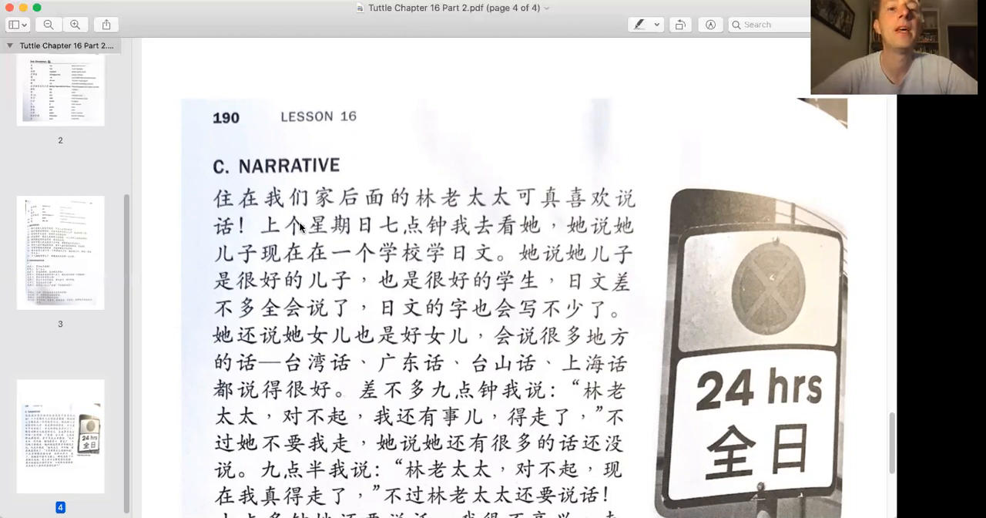
mouse_move(197, 203)
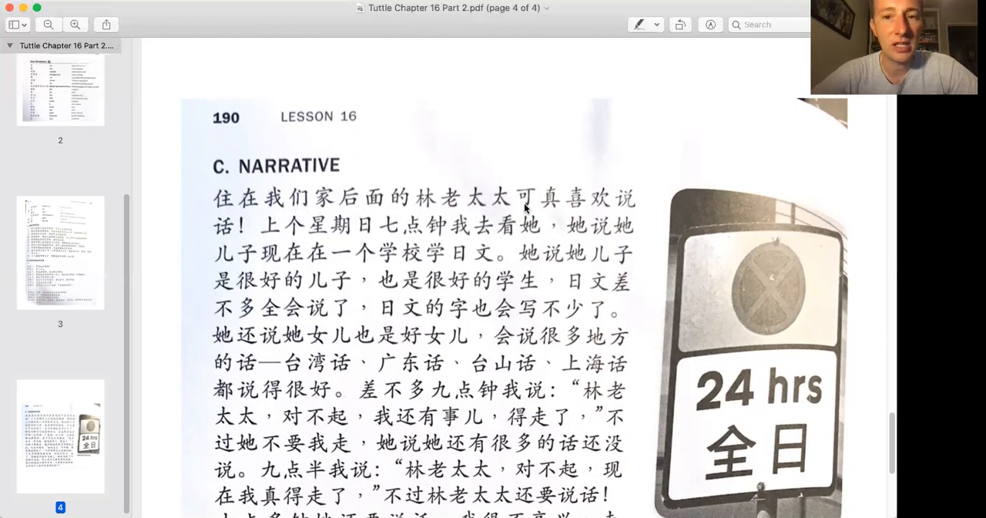
mouse_move(265, 236)
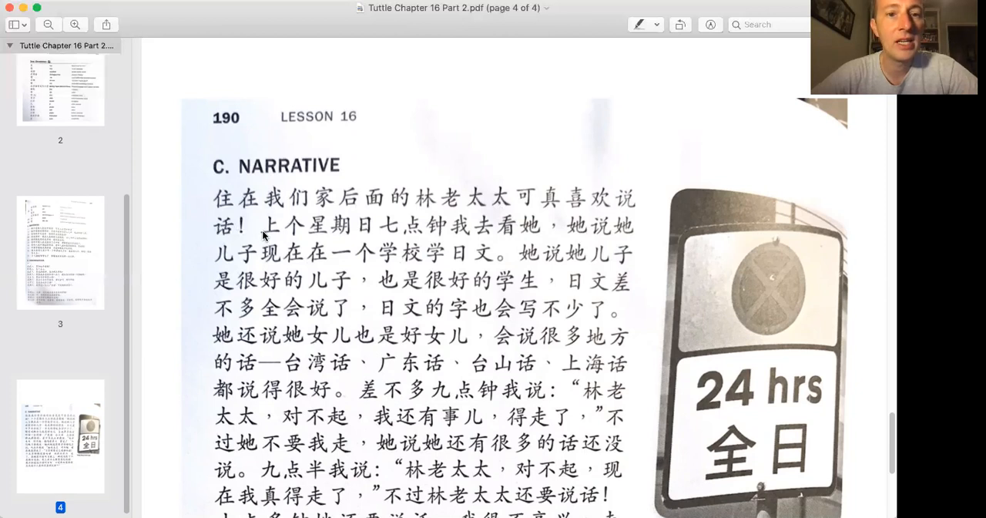
mouse_move(438, 242)
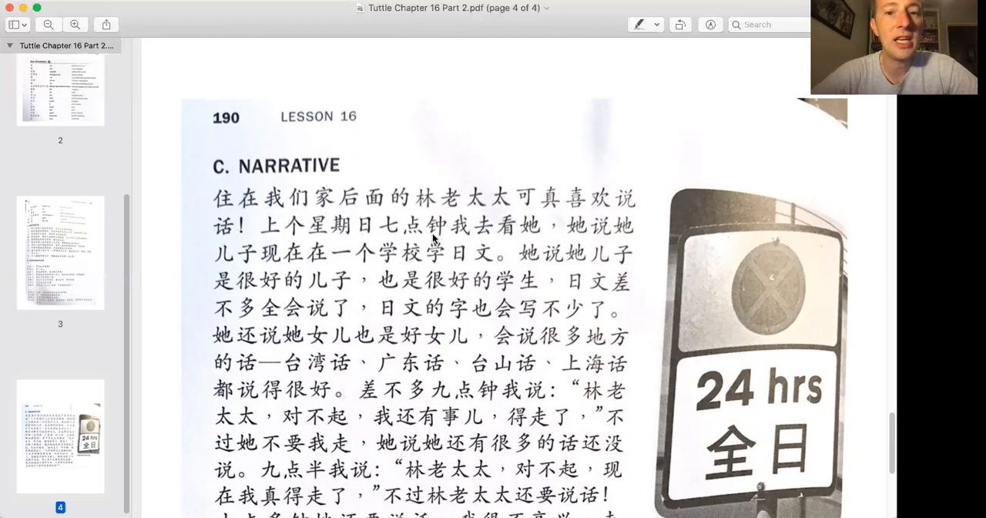
mouse_move(562, 228)
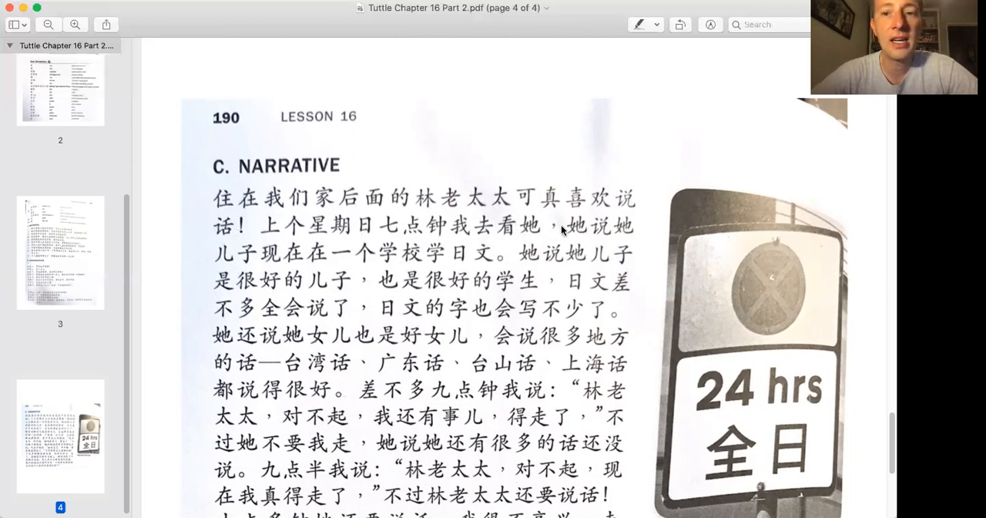
mouse_move(276, 262)
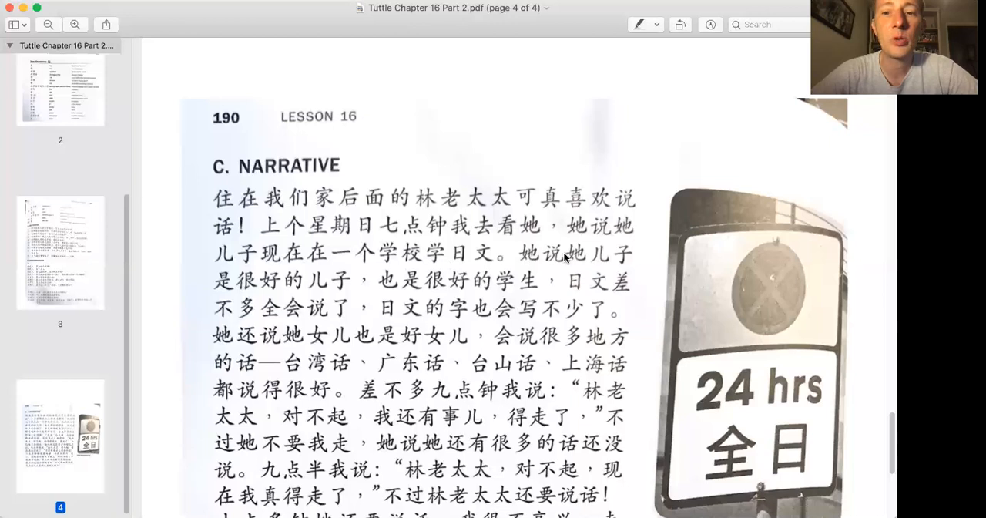
mouse_move(219, 293)
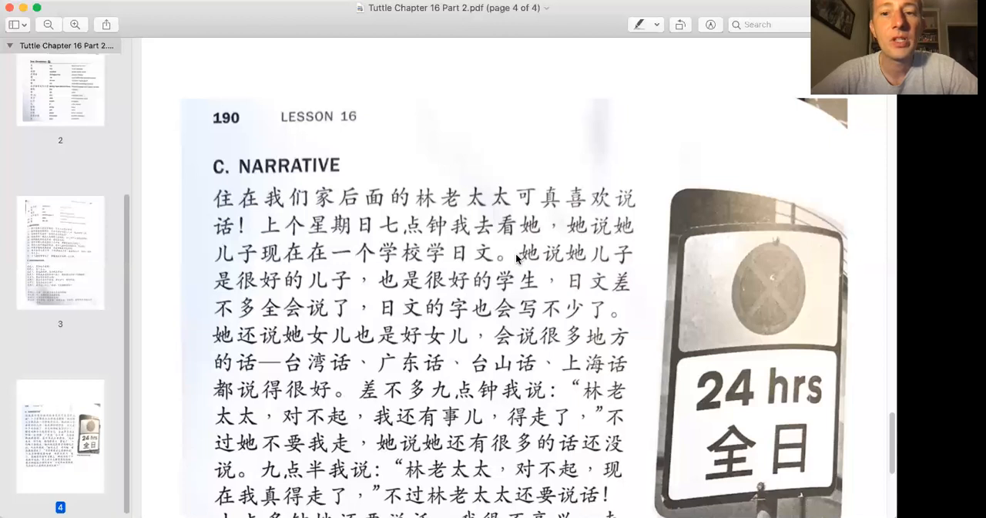
mouse_move(199, 290)
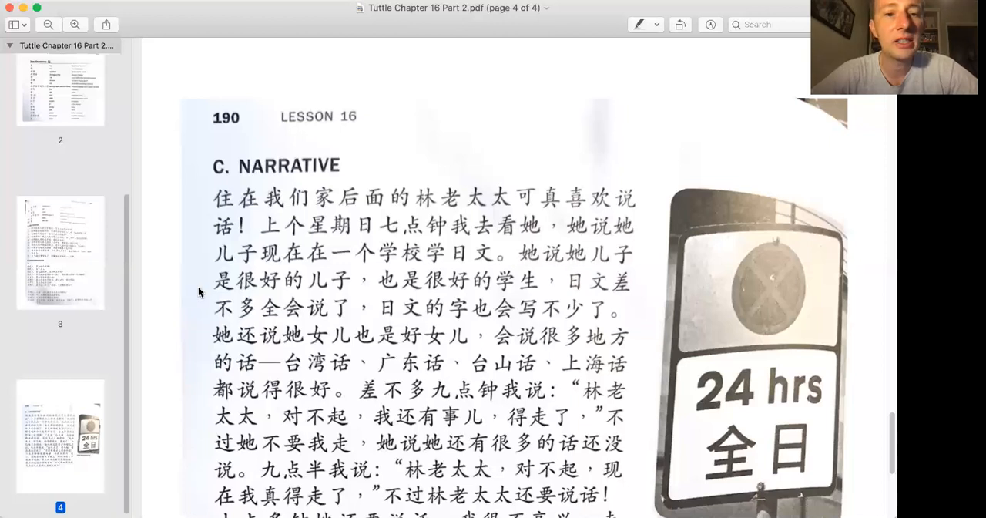
mouse_move(338, 290)
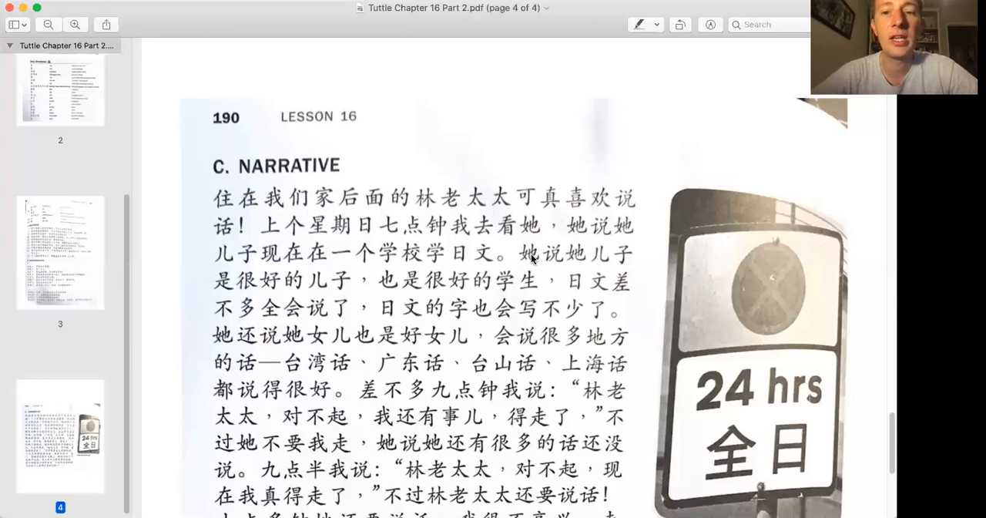
mouse_move(573, 265)
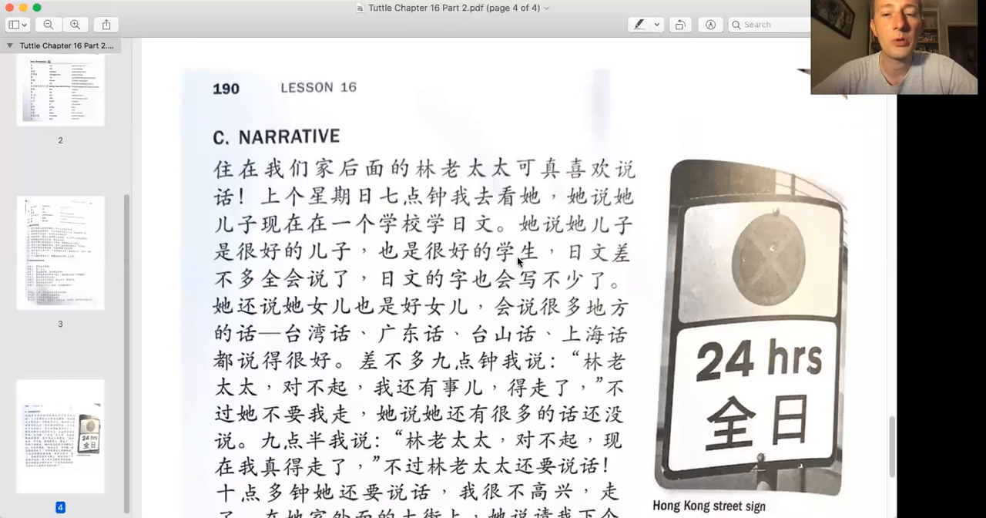
mouse_move(487, 265)
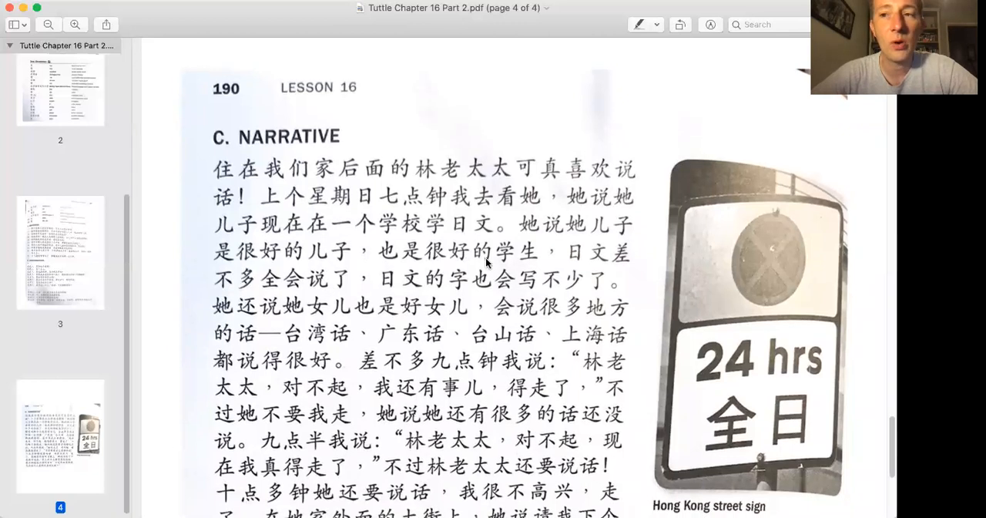
mouse_move(378, 265)
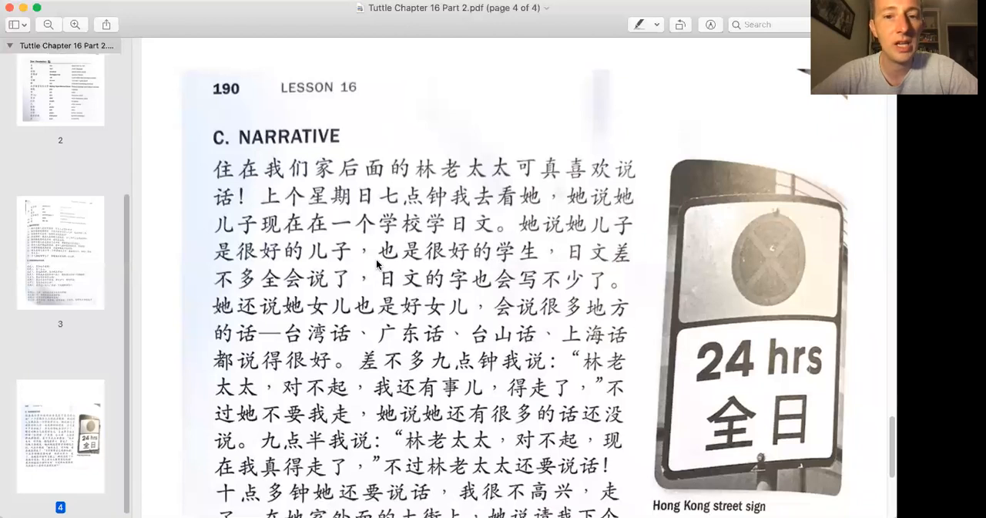
mouse_move(583, 271)
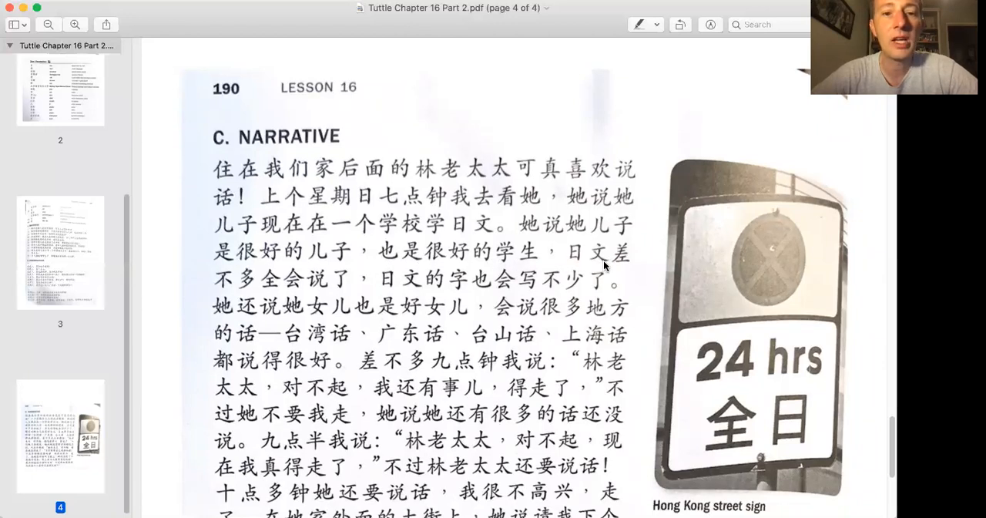
mouse_move(294, 287)
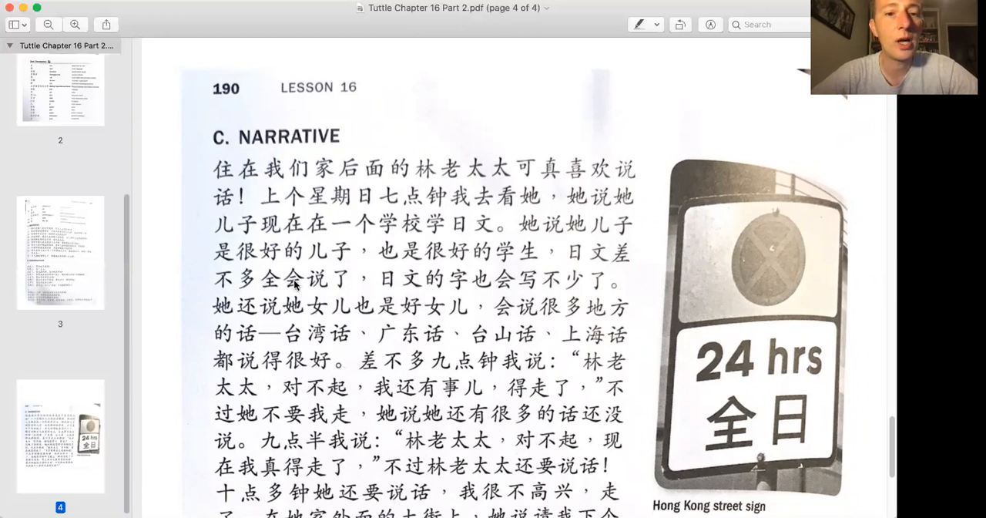
mouse_move(585, 264)
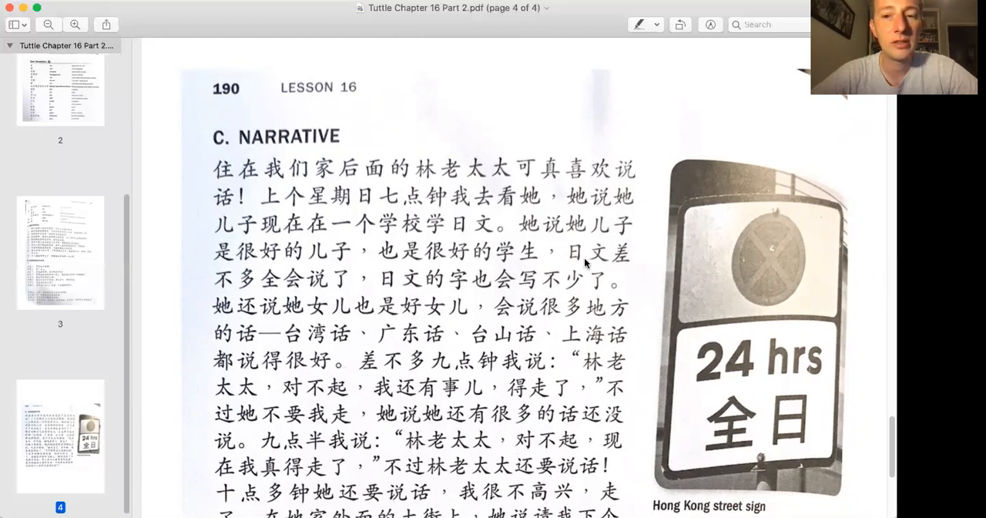
mouse_move(277, 290)
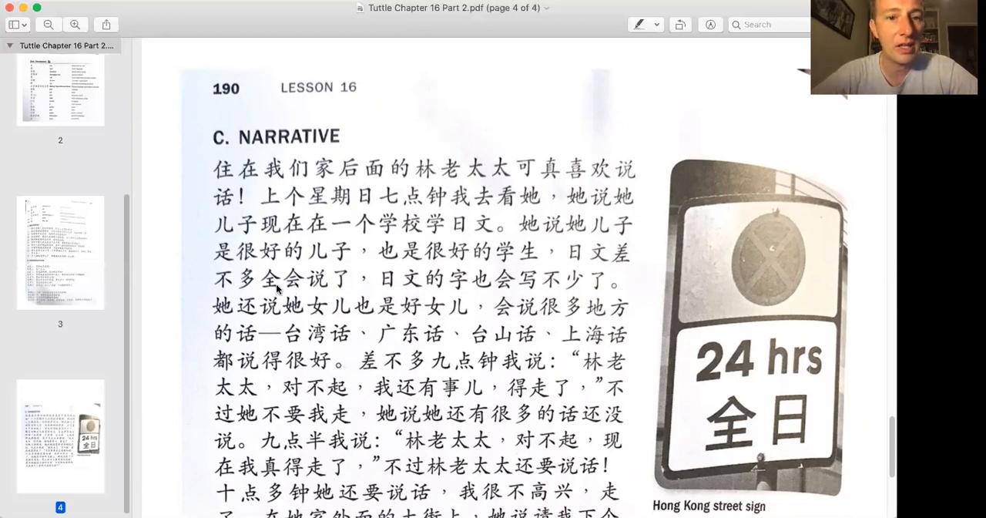
mouse_move(301, 287)
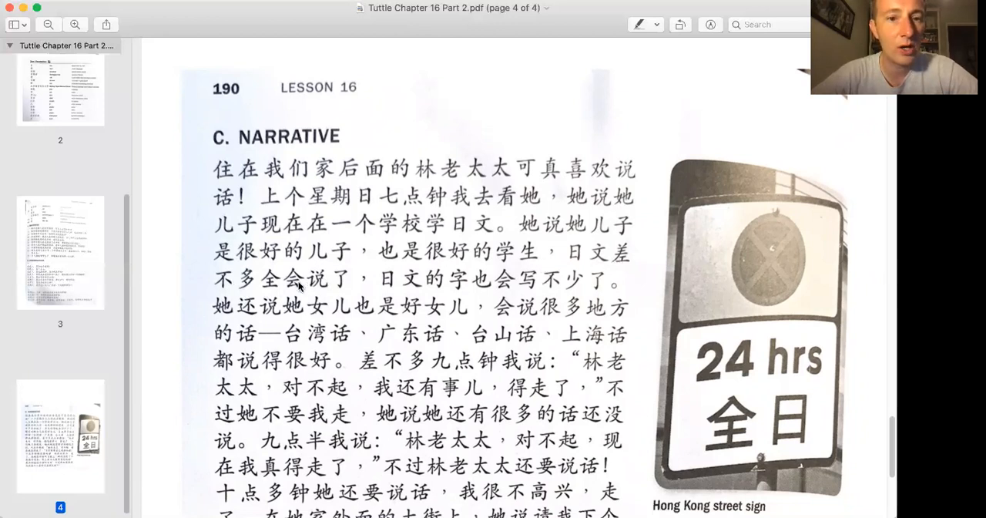
scroll(down, 3)
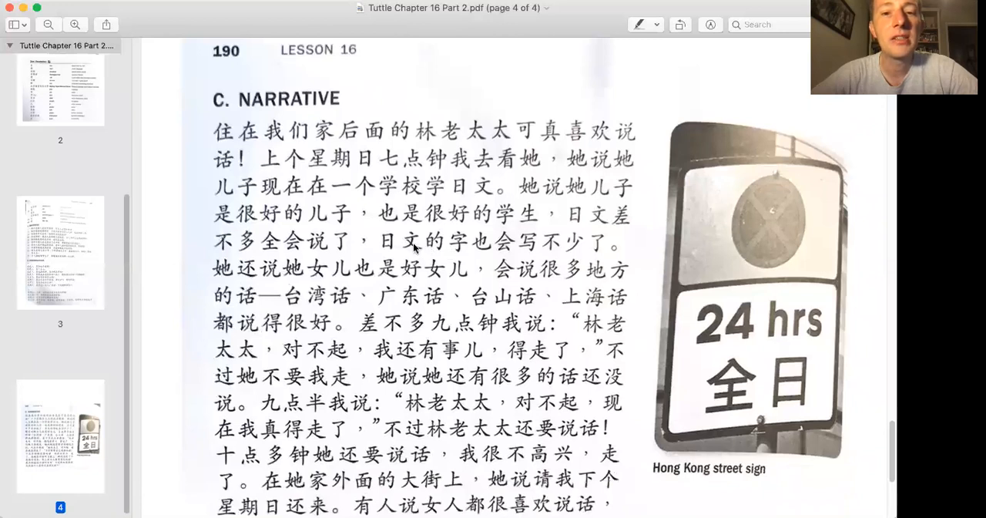
mouse_move(426, 250)
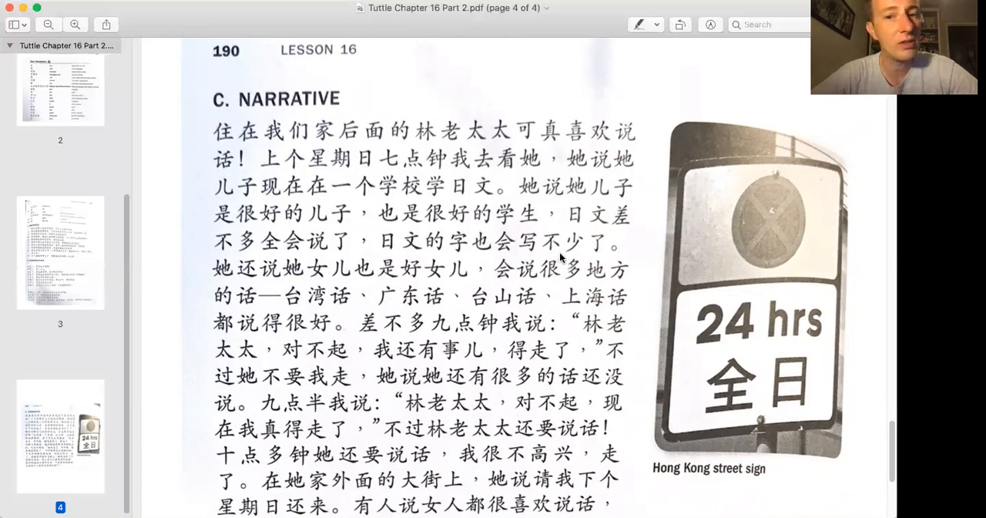
mouse_move(387, 259)
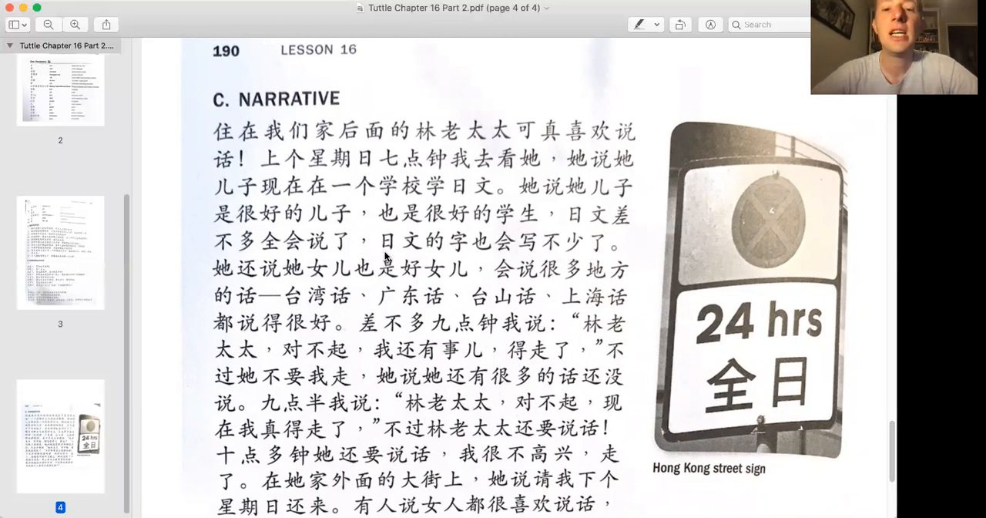
mouse_move(543, 256)
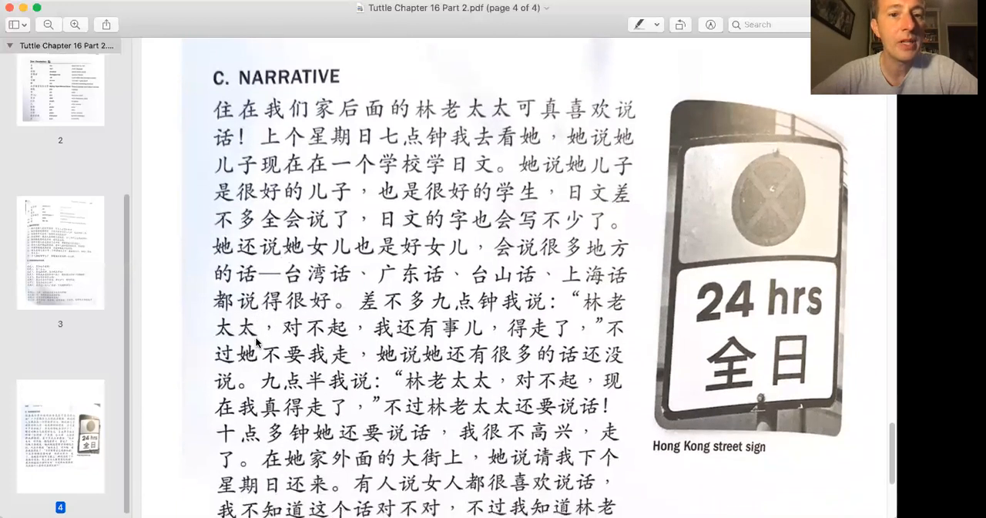
scroll(down, 3)
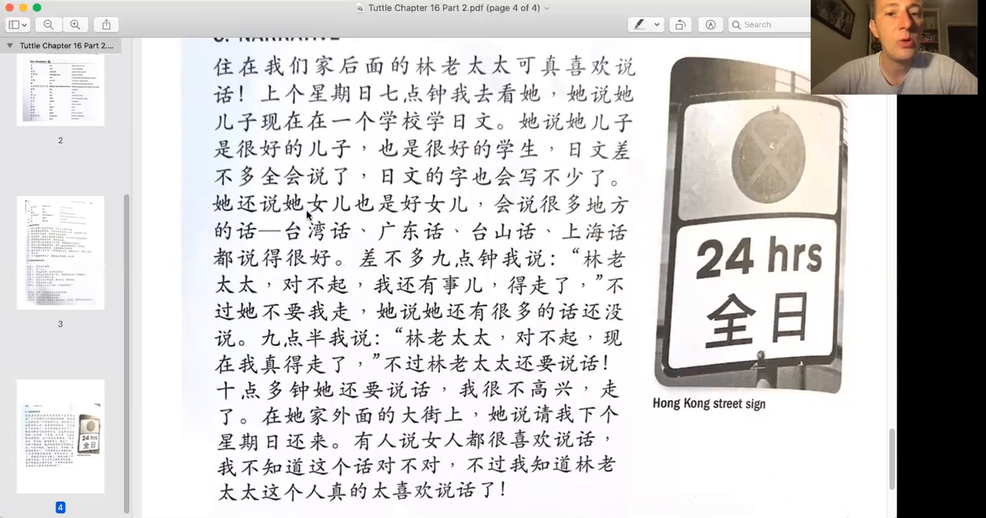
mouse_move(424, 219)
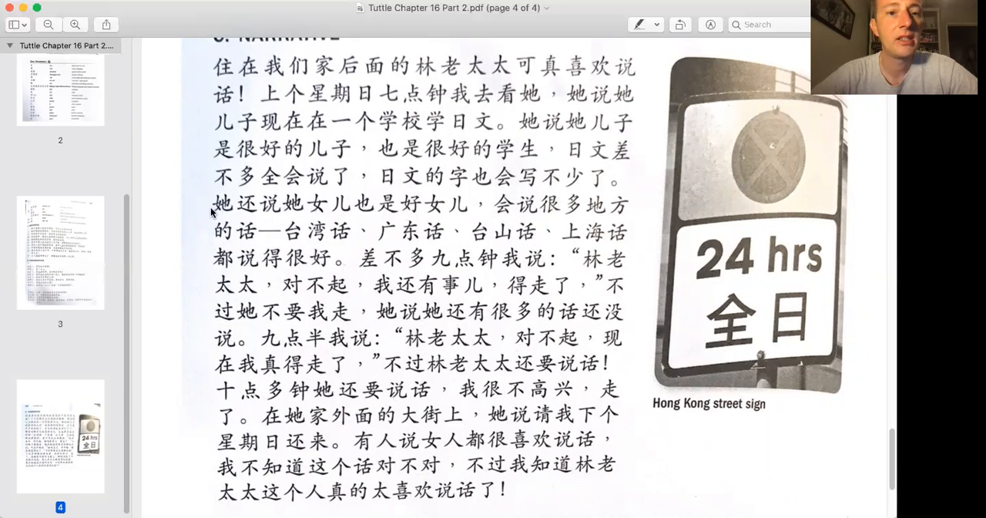
mouse_move(353, 213)
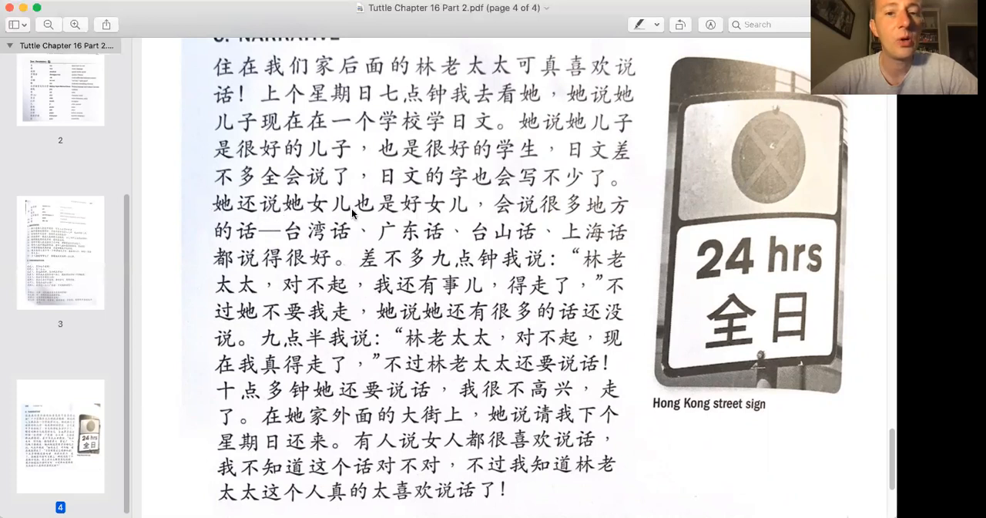
mouse_move(447, 219)
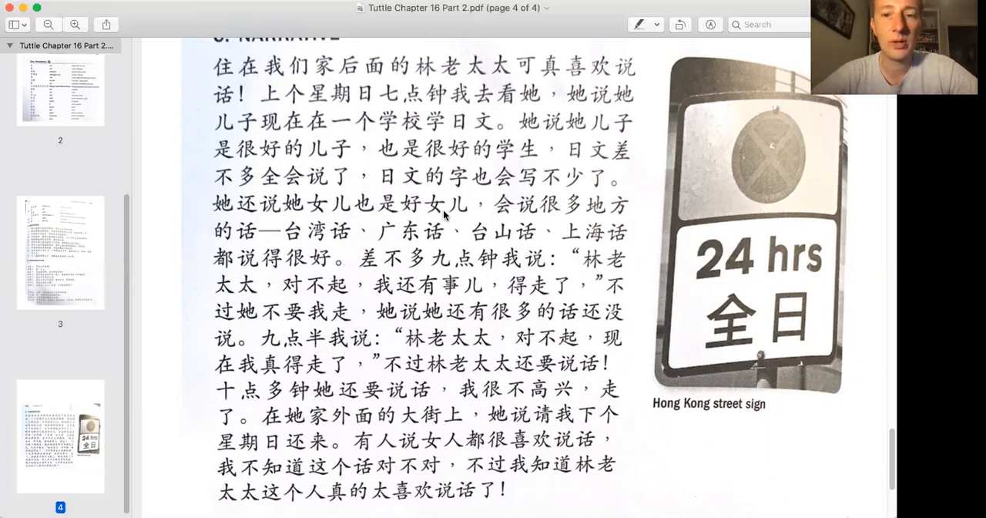
mouse_move(584, 213)
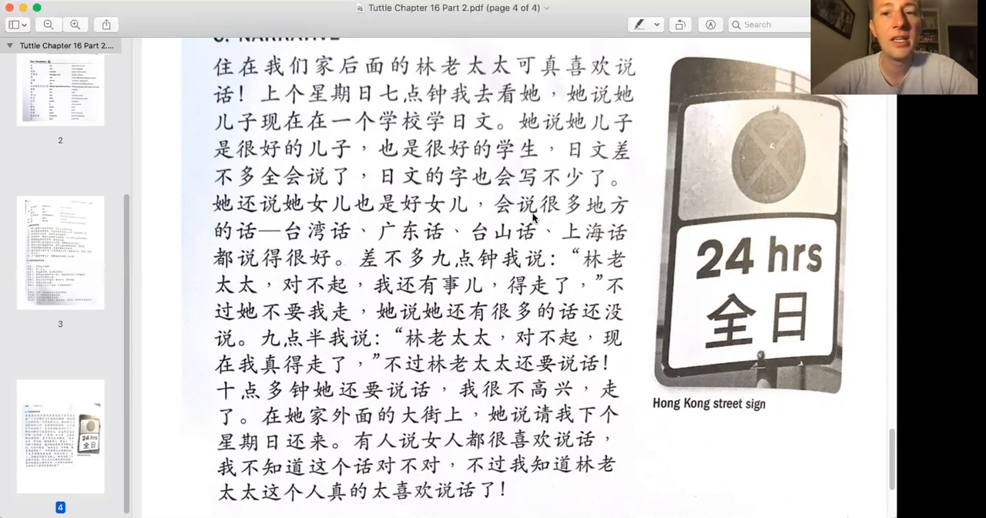
mouse_move(533, 219)
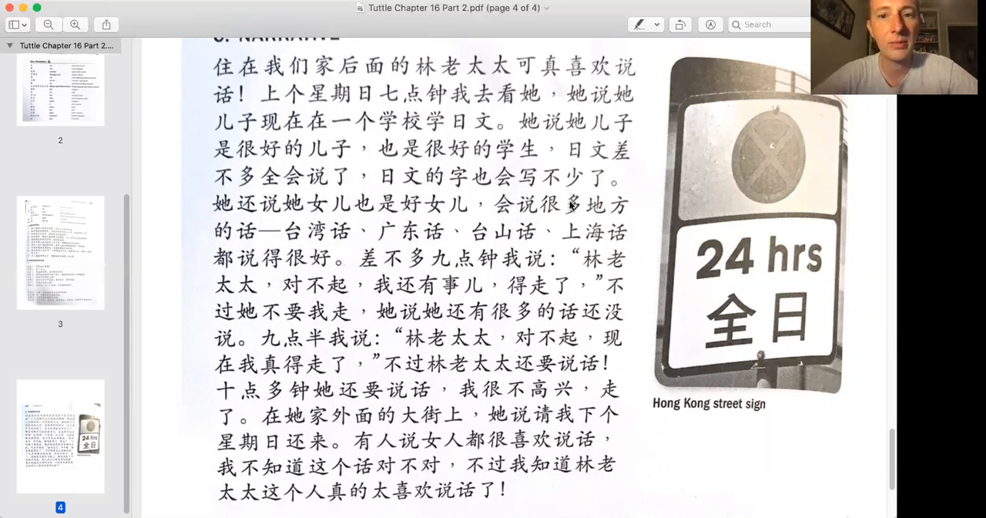
mouse_move(407, 231)
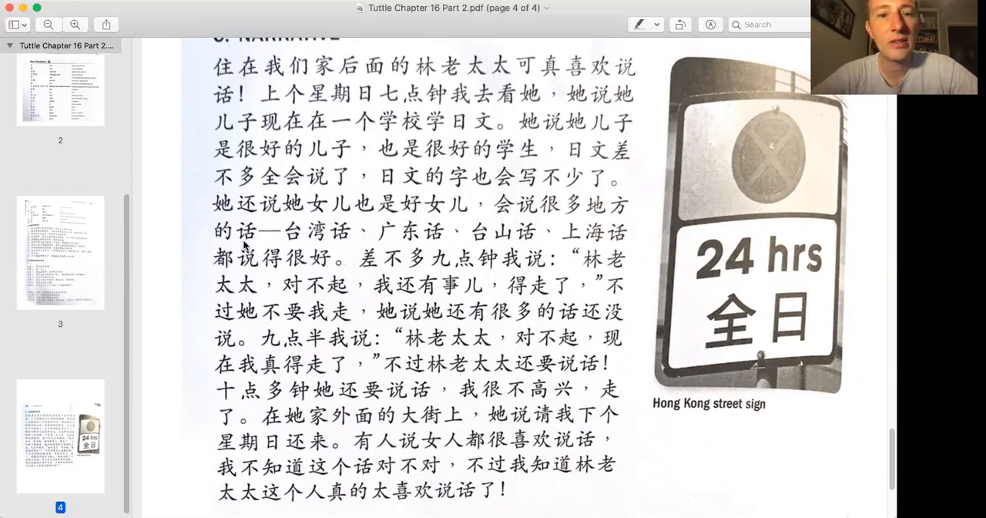
mouse_move(334, 247)
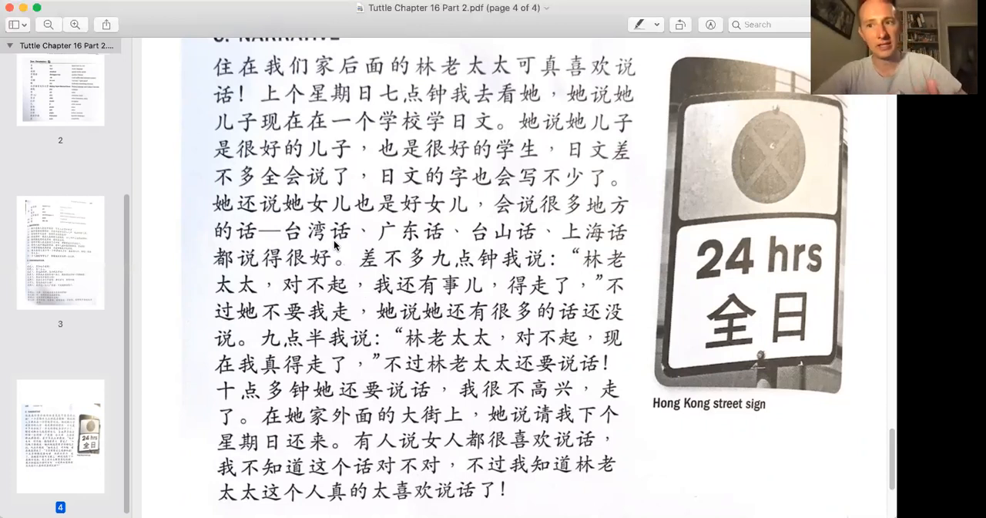
mouse_move(395, 245)
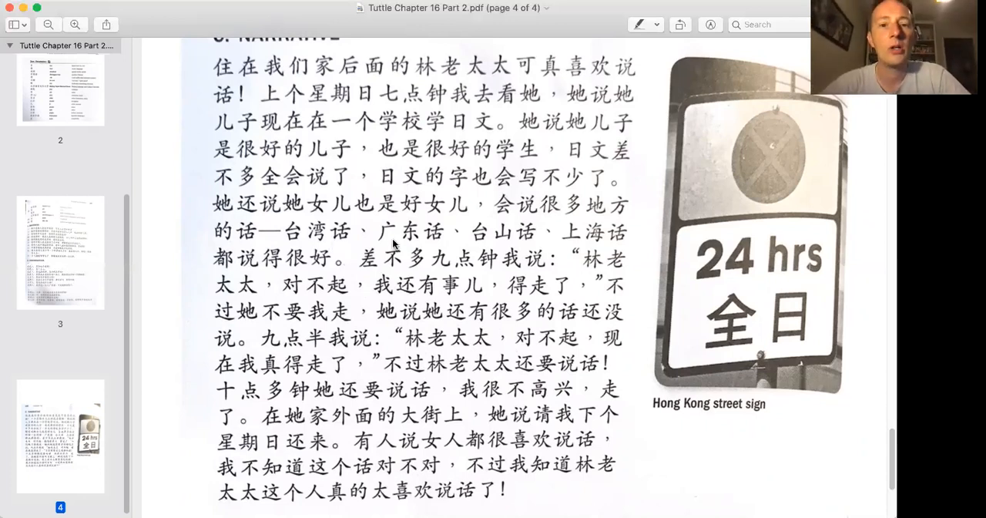
mouse_move(350, 261)
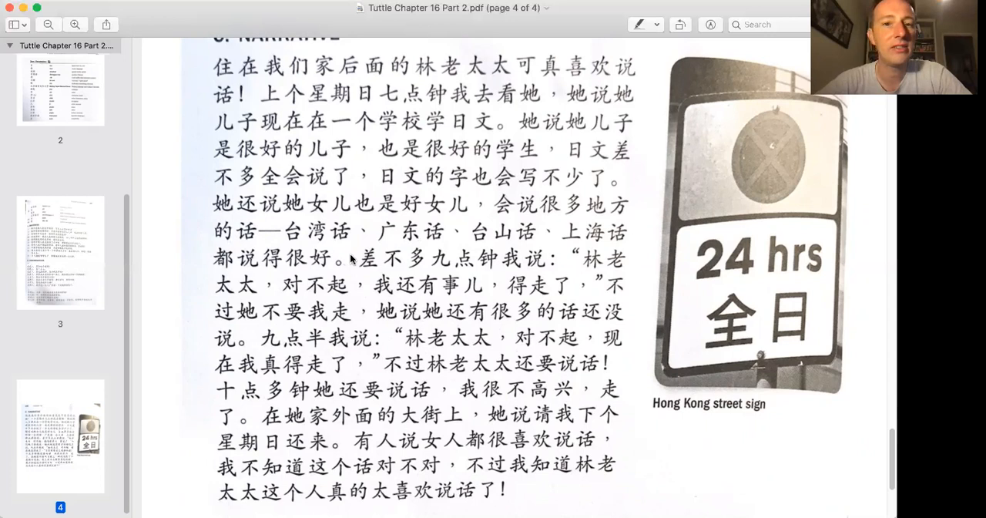
mouse_move(499, 114)
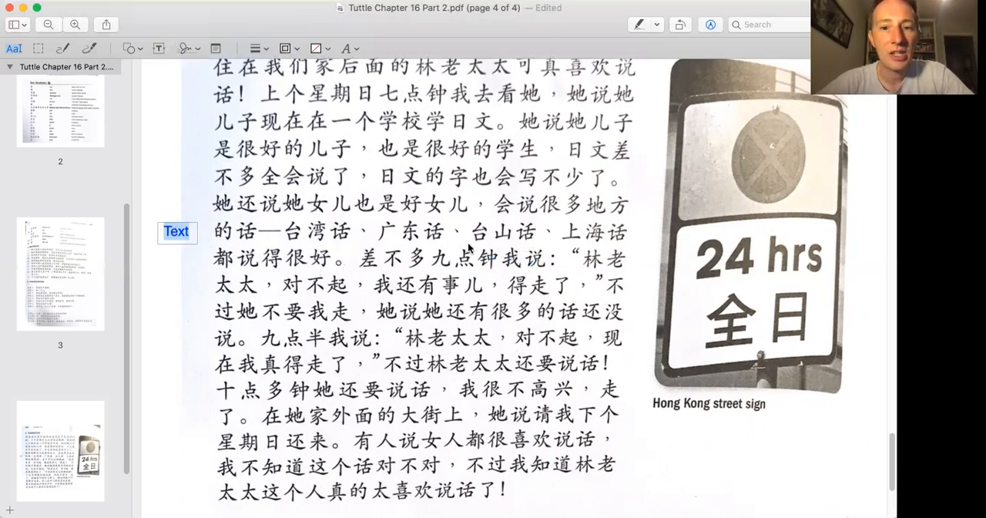
mouse_move(256, 265)
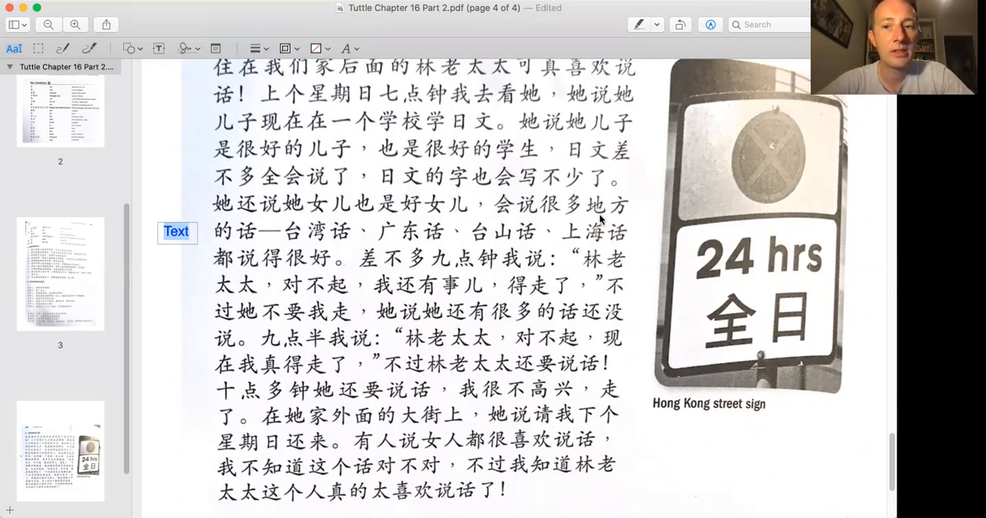
mouse_move(389, 237)
text(Cantonese)
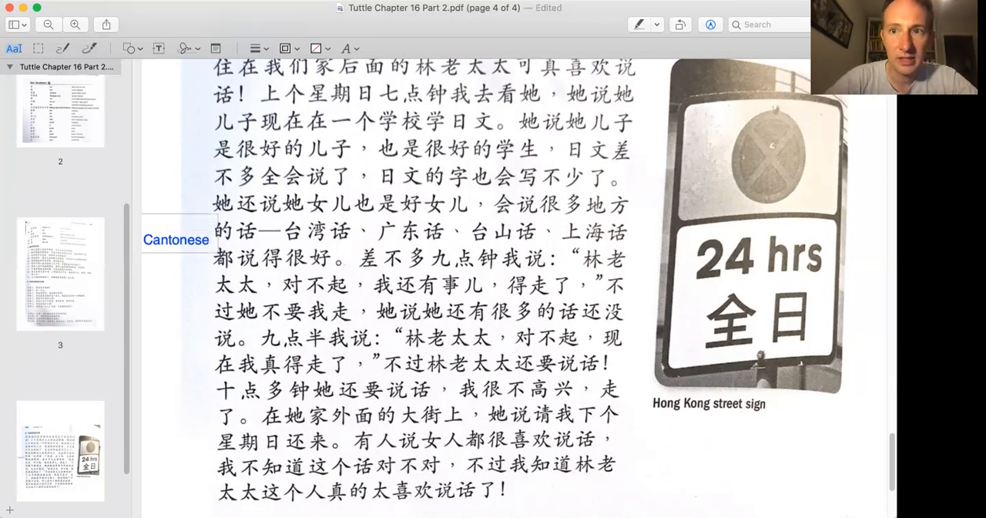
text(guang)
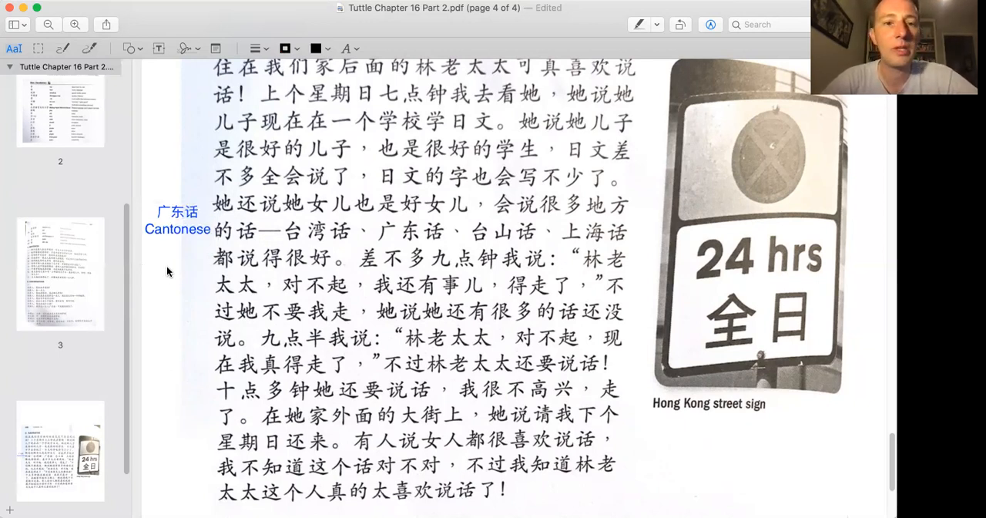
mouse_move(105, 59)
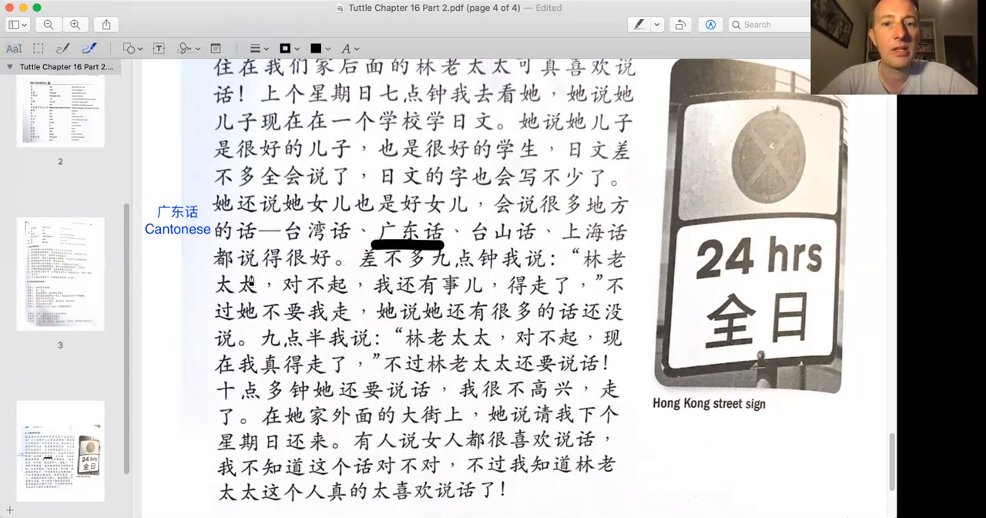
mouse_move(496, 318)
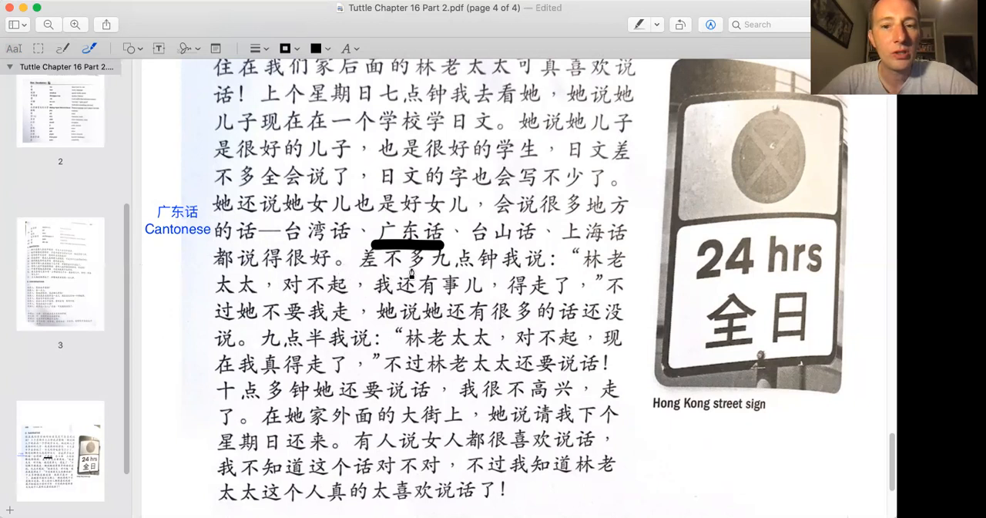
mouse_move(527, 269)
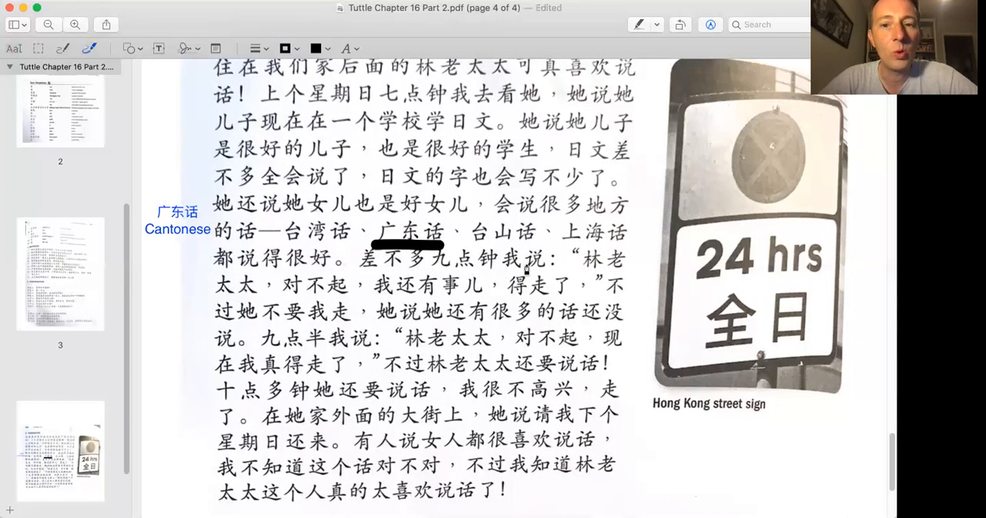
mouse_move(572, 282)
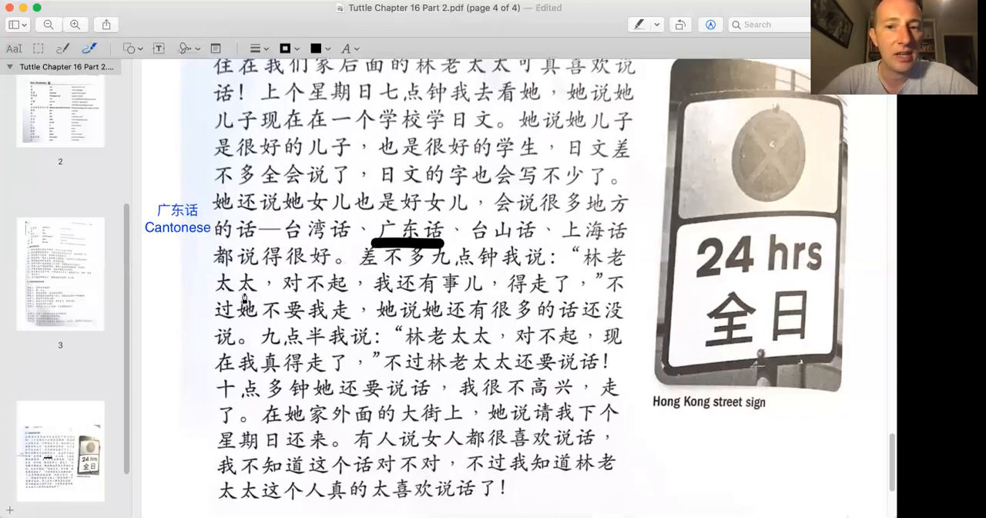
mouse_move(610, 272)
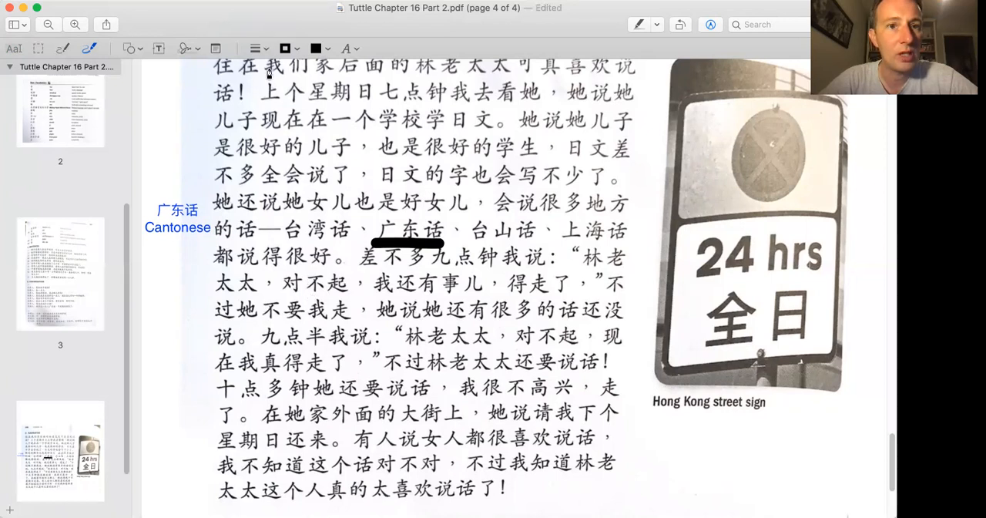
Choose a line style from the Shape Style dropdown for the underline under 不过.
click(255, 47)
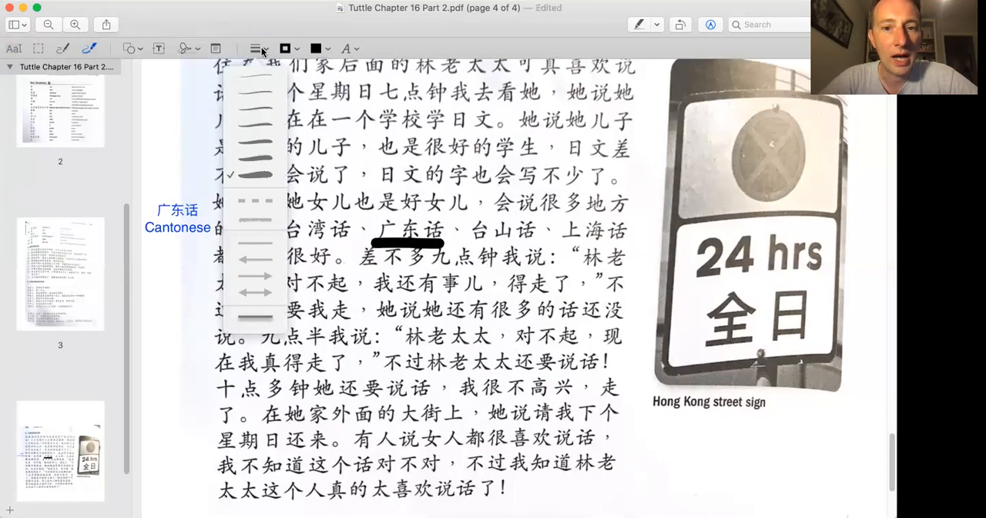
mouse_move(259, 158)
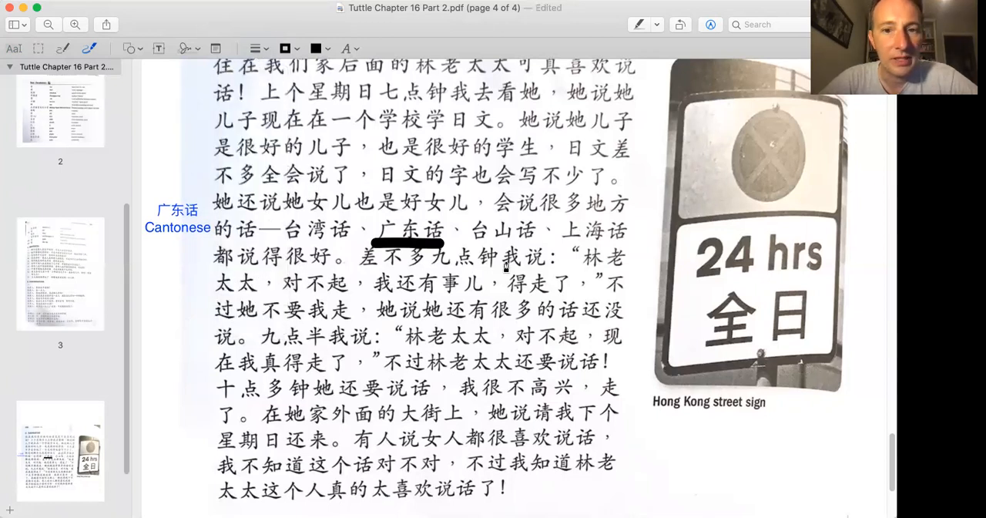
mouse_move(444, 297)
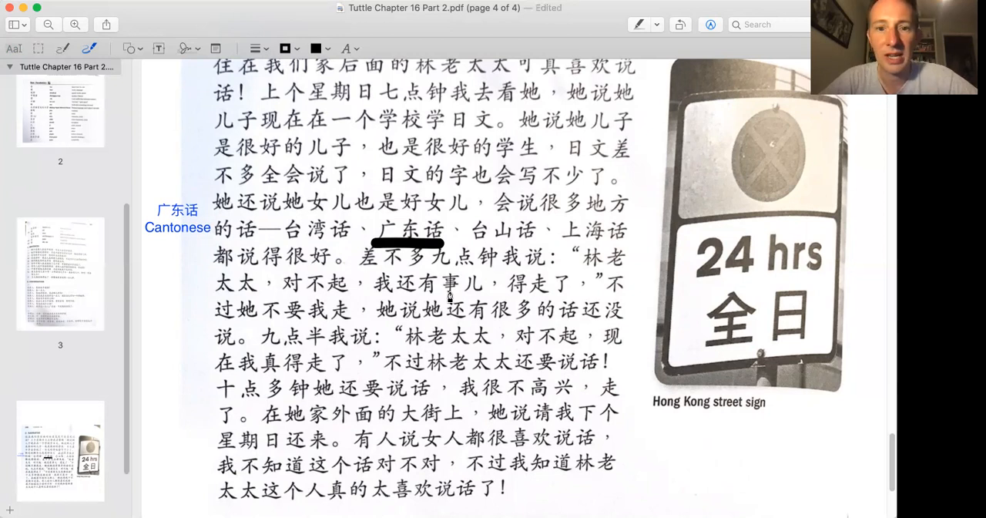
mouse_move(549, 320)
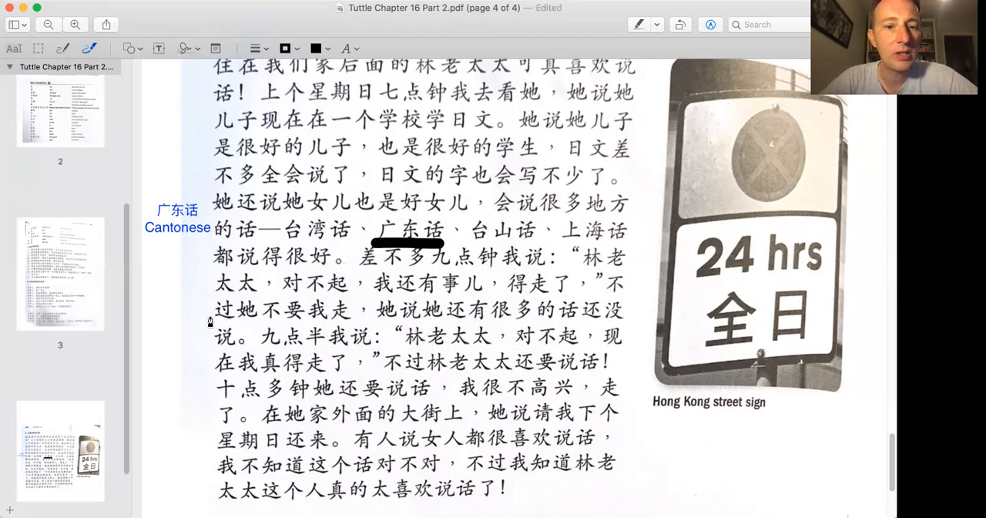
mouse_move(641, 302)
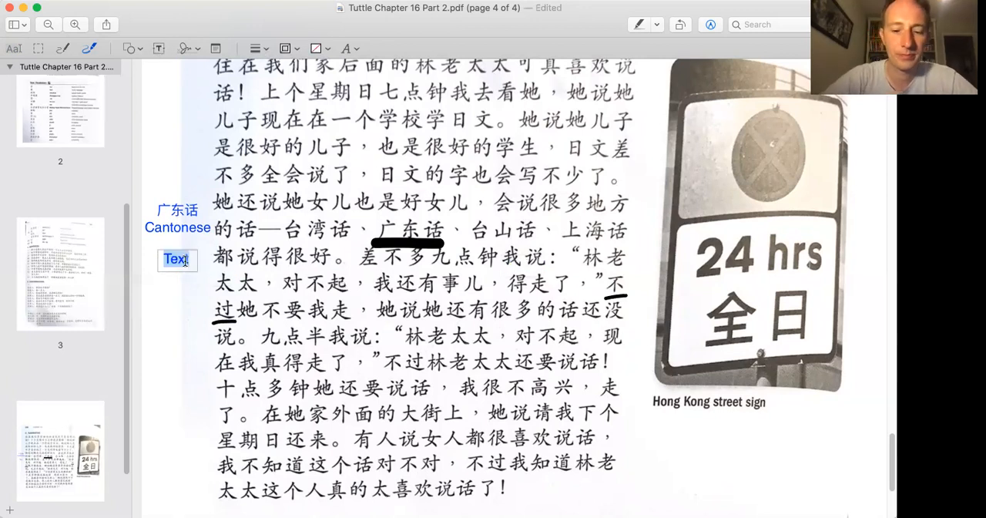
Enter '不过' and 'However' into the new margin note below the Cantonese note.
text(不过)
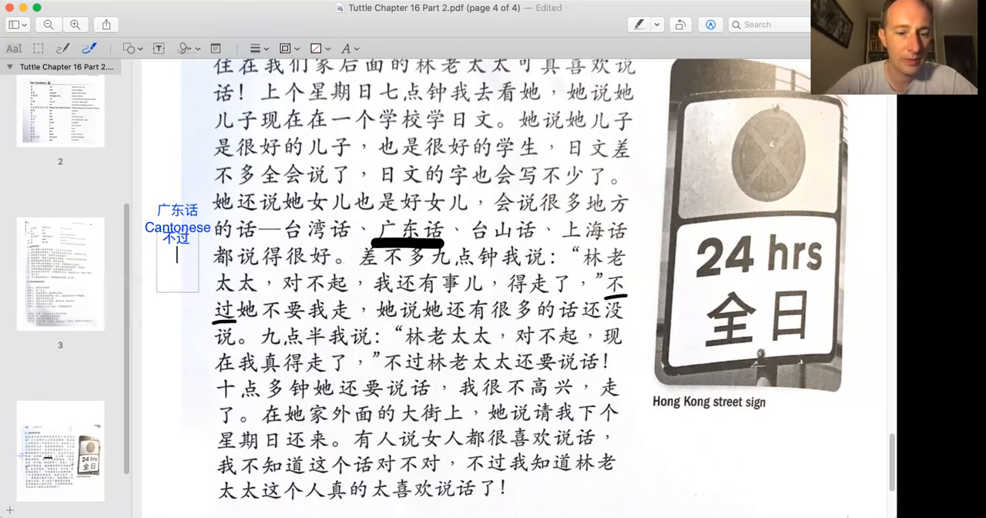
text(However)
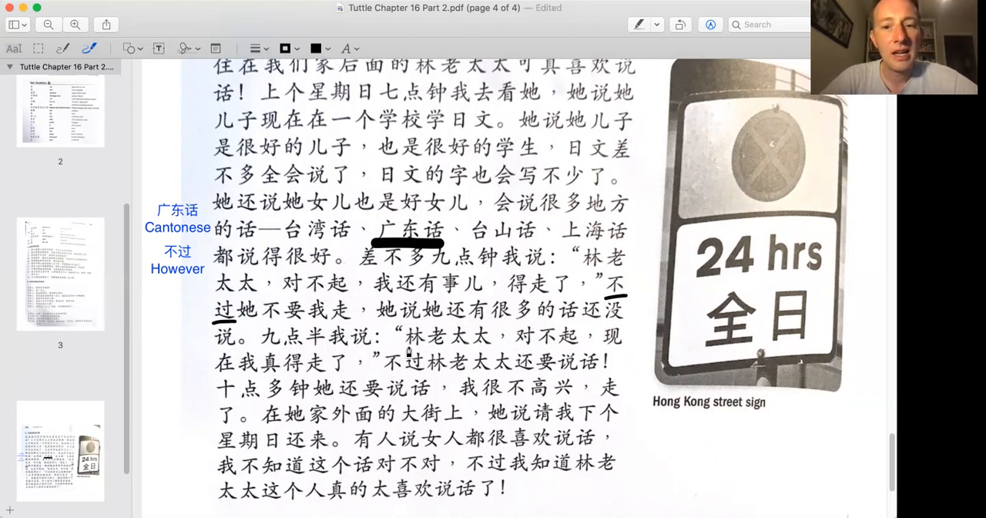
mouse_move(478, 364)
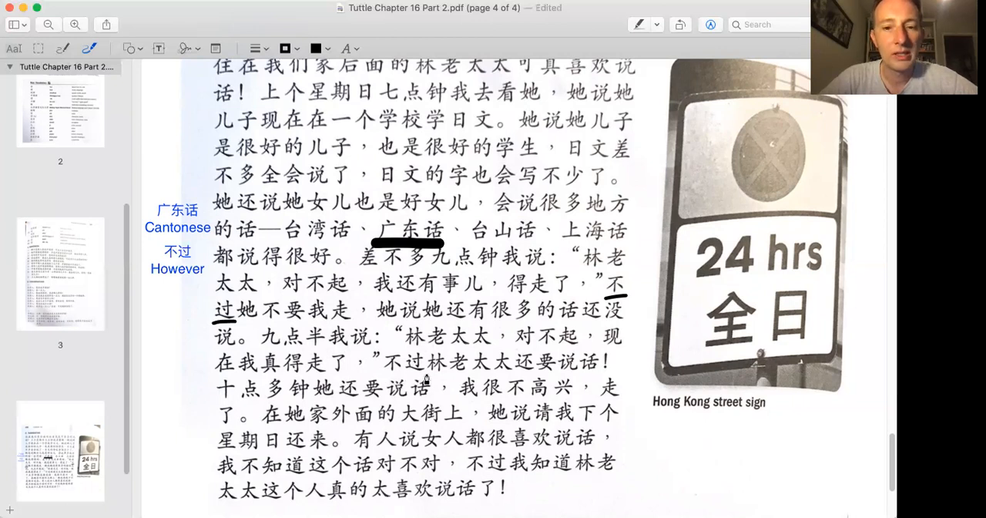
mouse_move(413, 364)
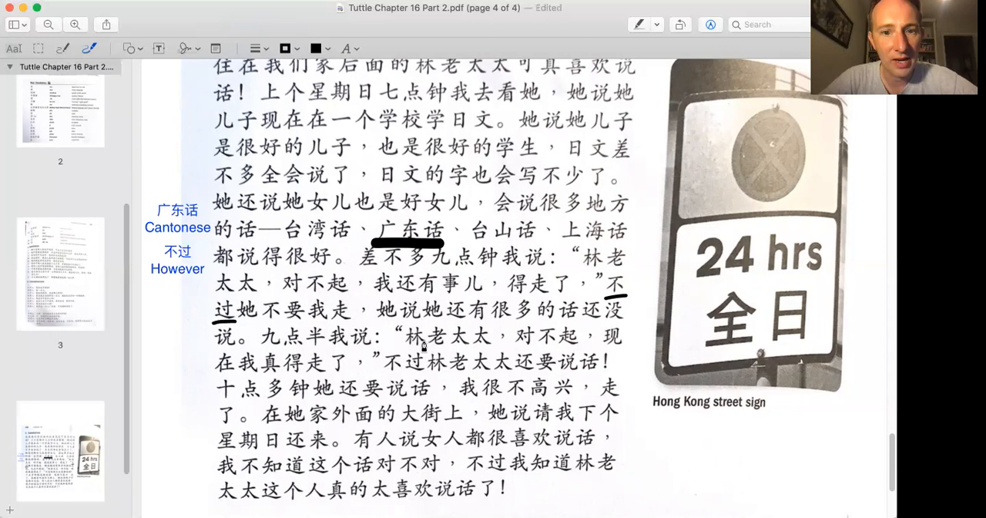
mouse_move(514, 357)
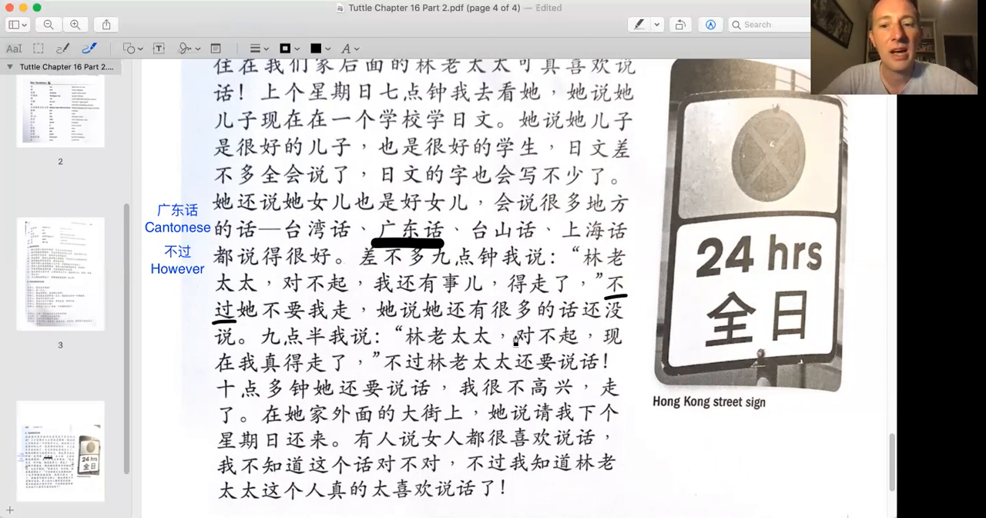
mouse_move(395, 367)
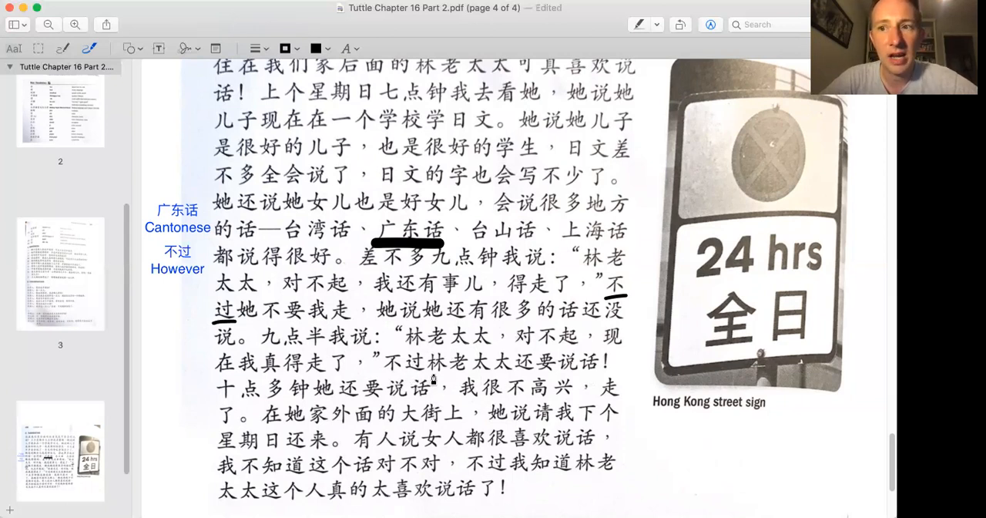
mouse_move(205, 401)
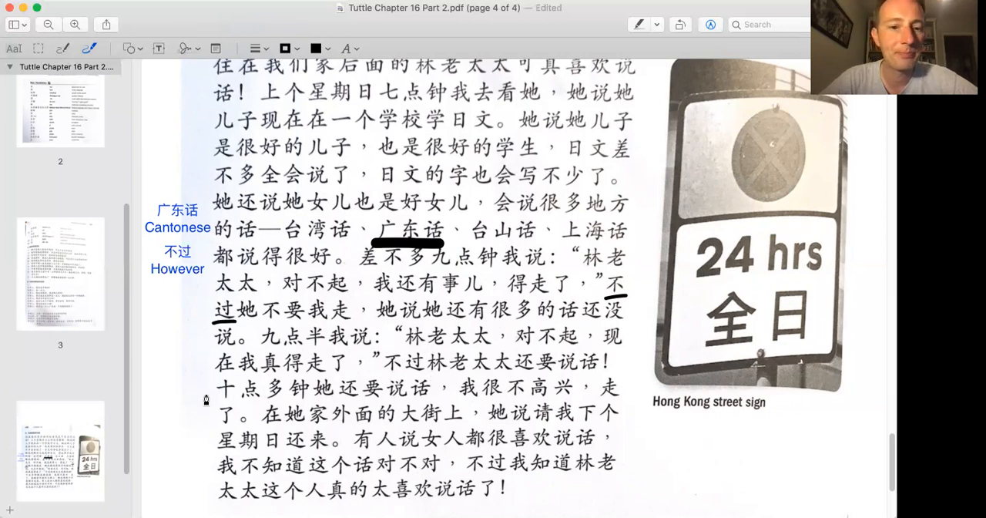
Scroll down and start a margin note glossing 外面 as outside.
scroll(down, 3)
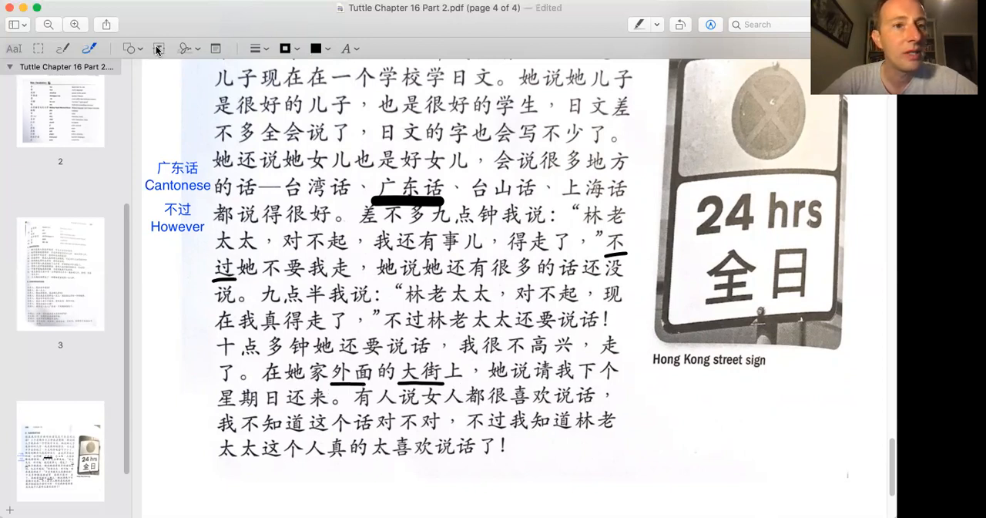
click(158, 49)
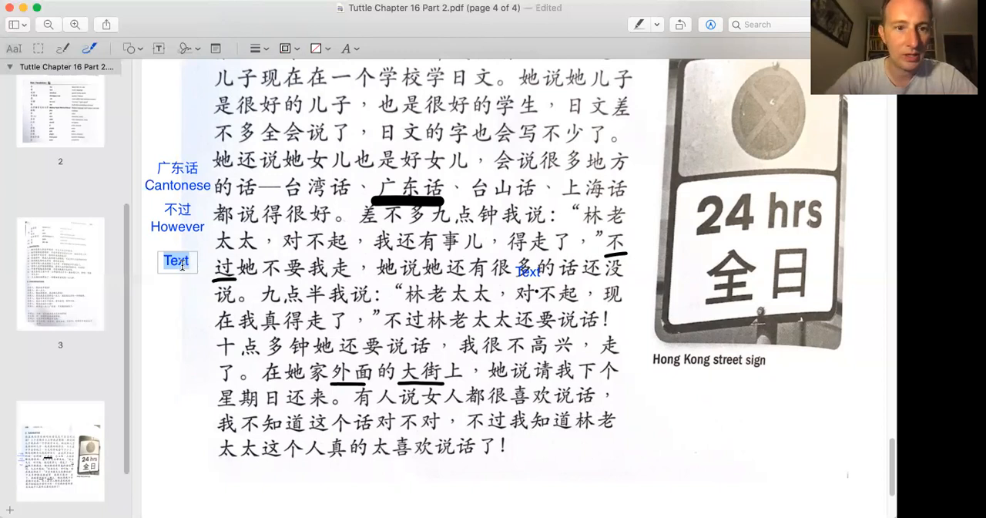
text(outside)
text(The street)
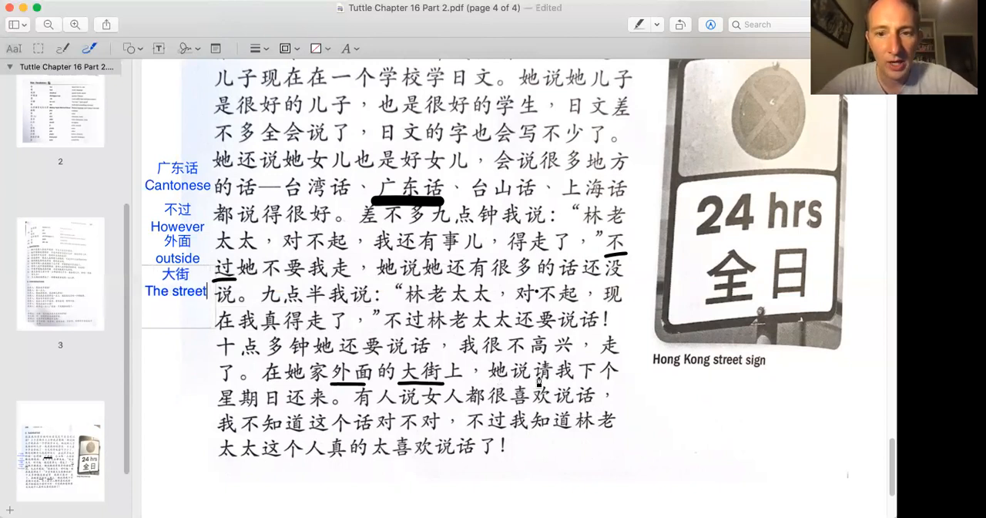
mouse_move(256, 413)
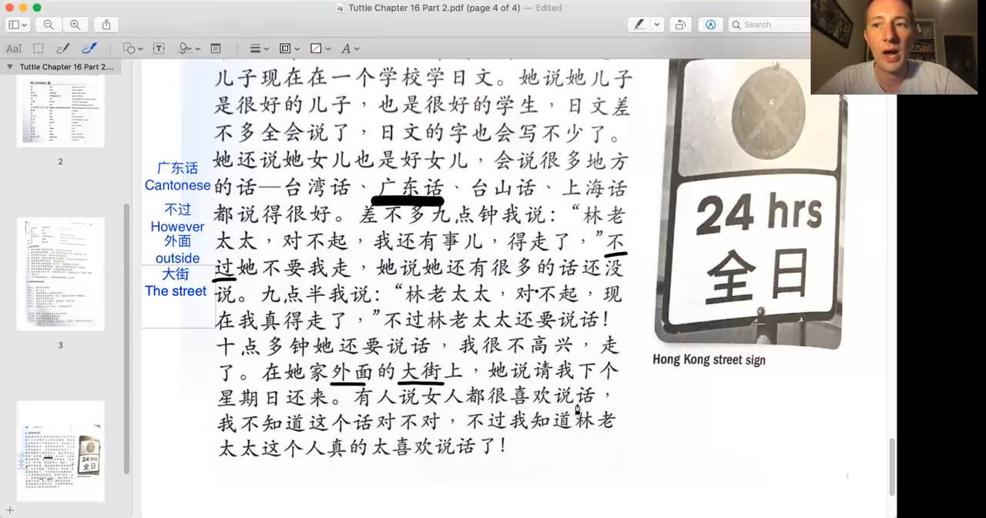
mouse_move(425, 407)
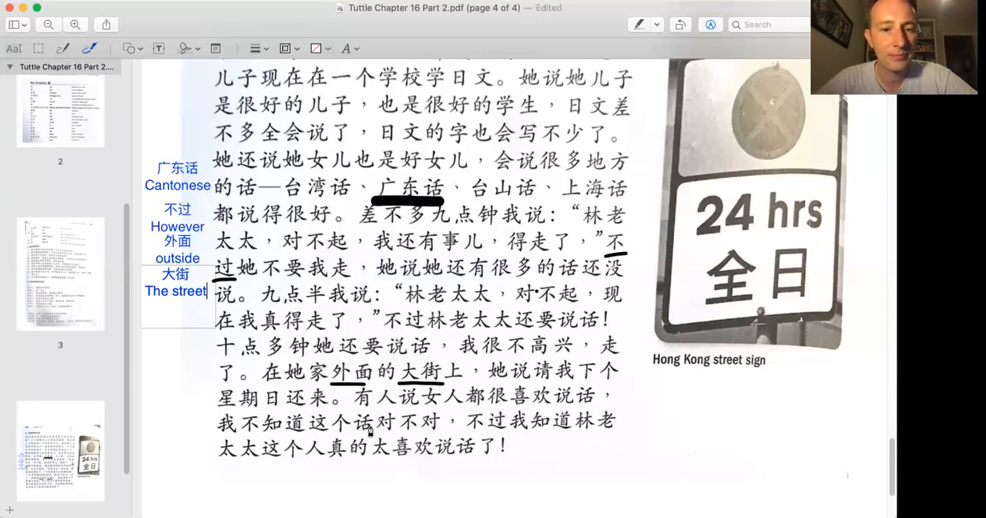
mouse_move(278, 436)
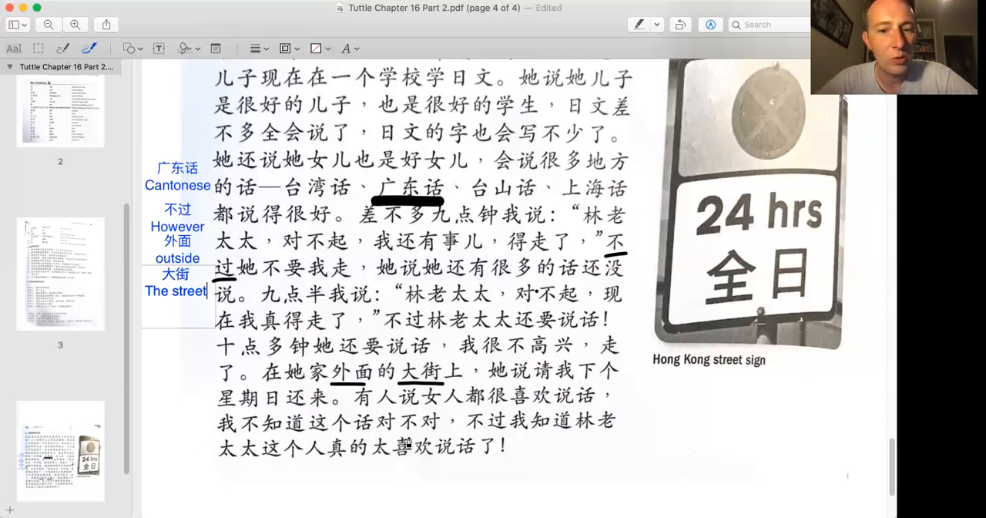
mouse_move(542, 433)
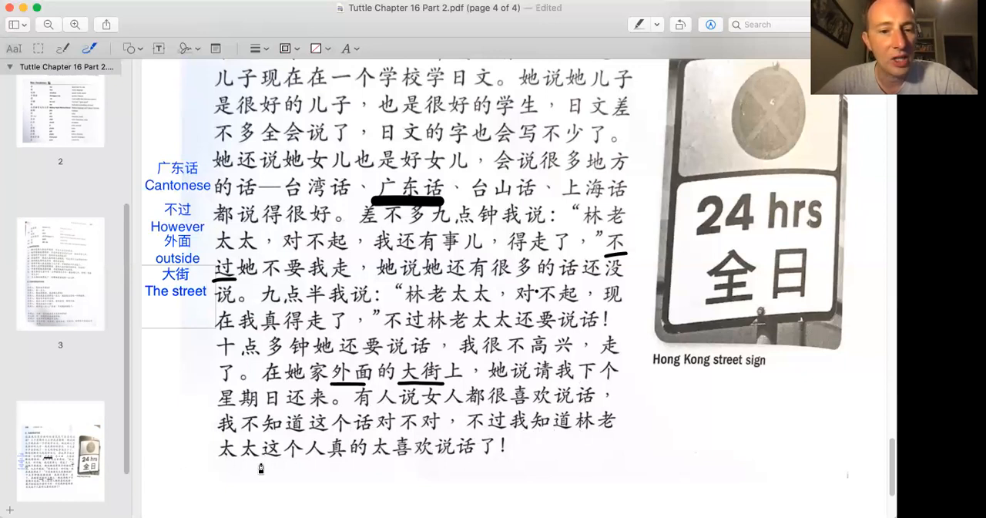
mouse_move(444, 464)
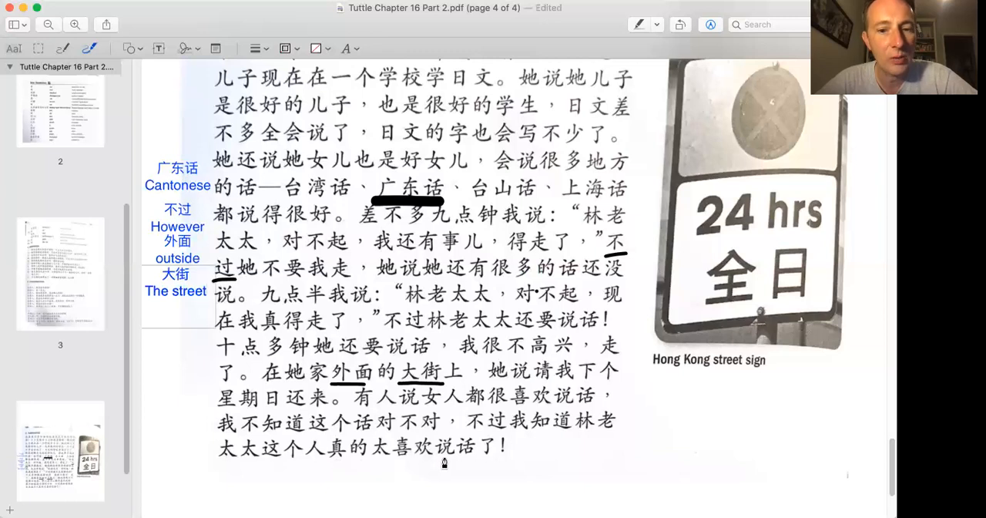
mouse_move(510, 431)
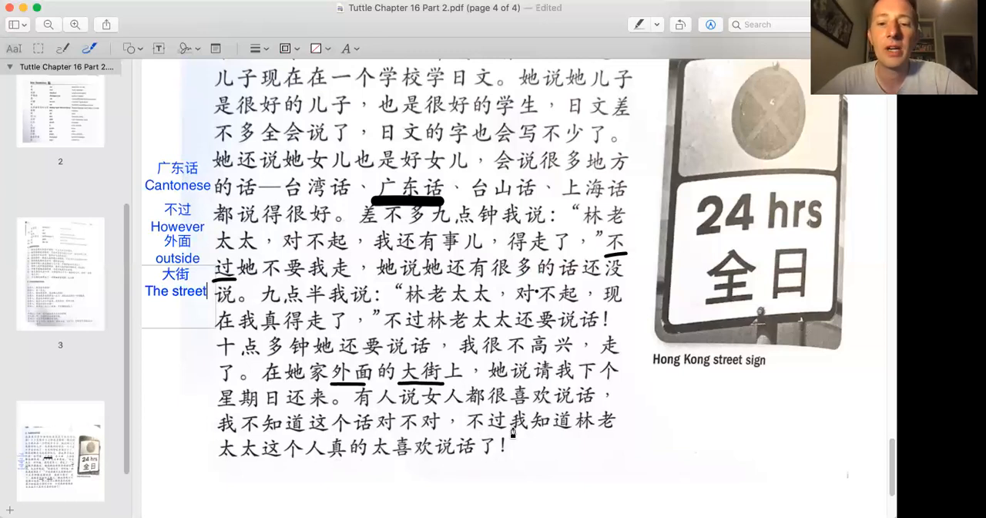
mouse_move(589, 457)
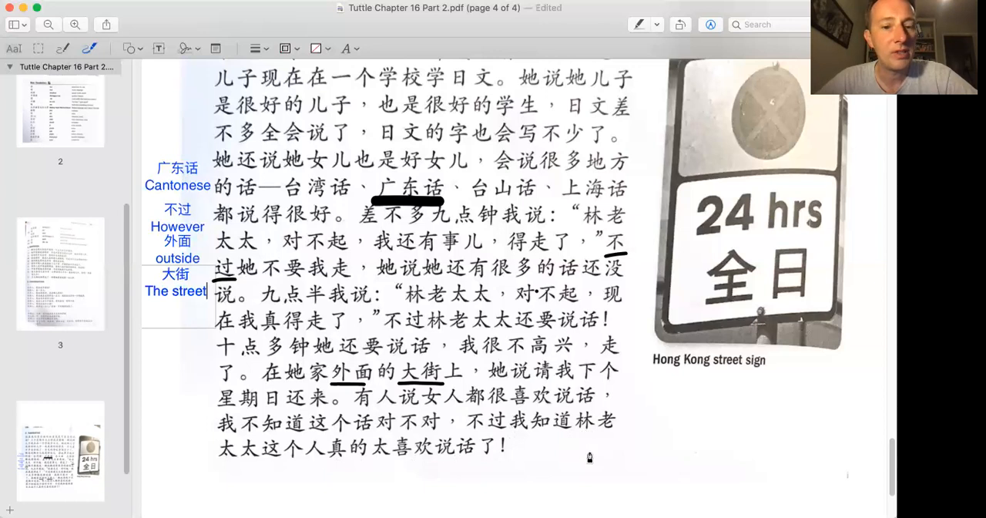
mouse_move(356, 465)
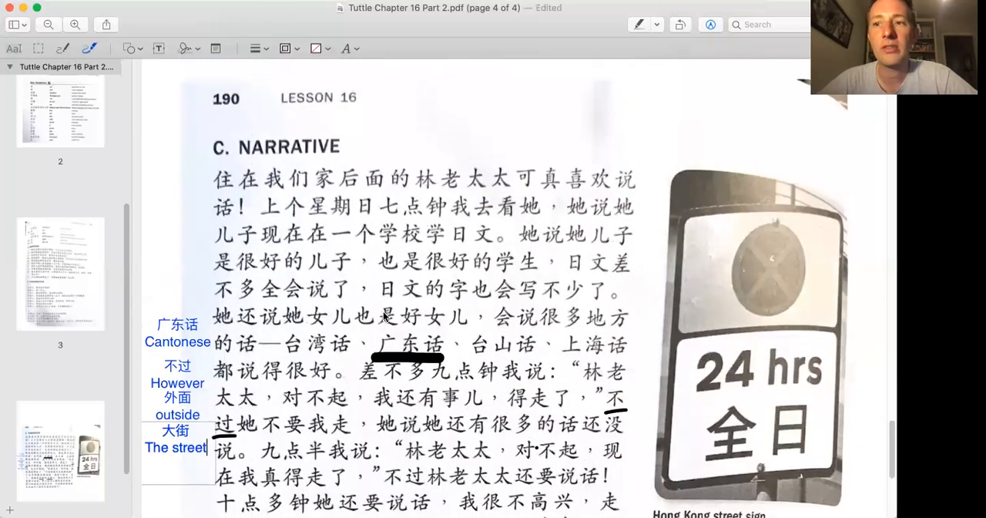
mouse_move(56, 200)
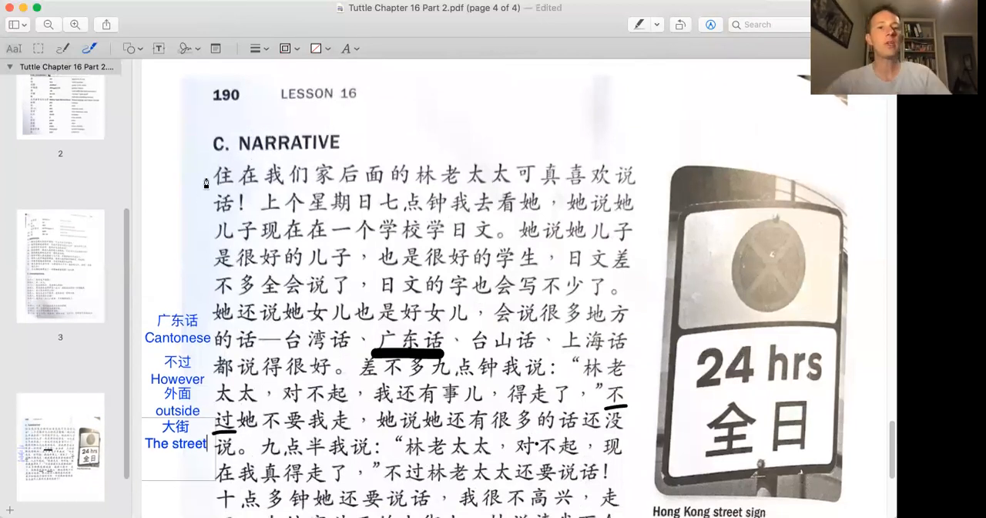
mouse_move(320, 191)
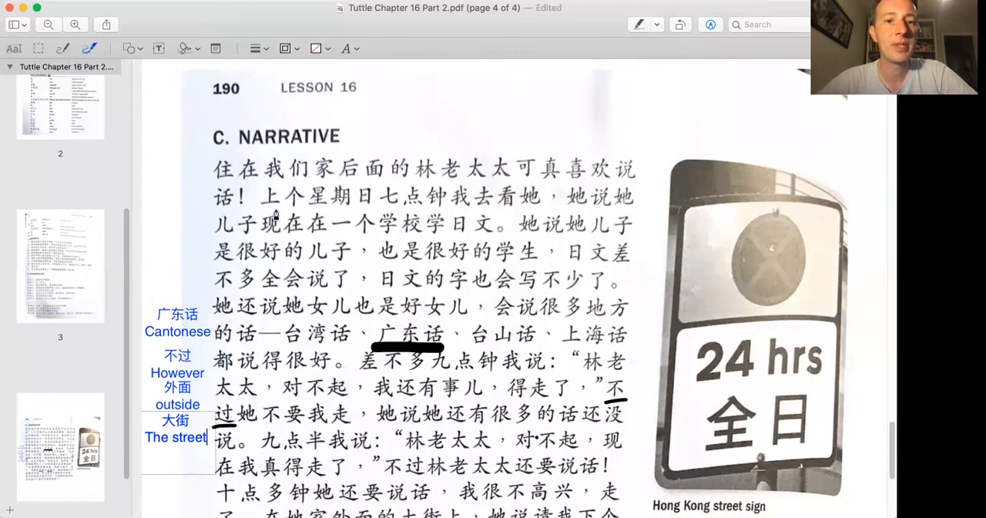
mouse_move(387, 208)
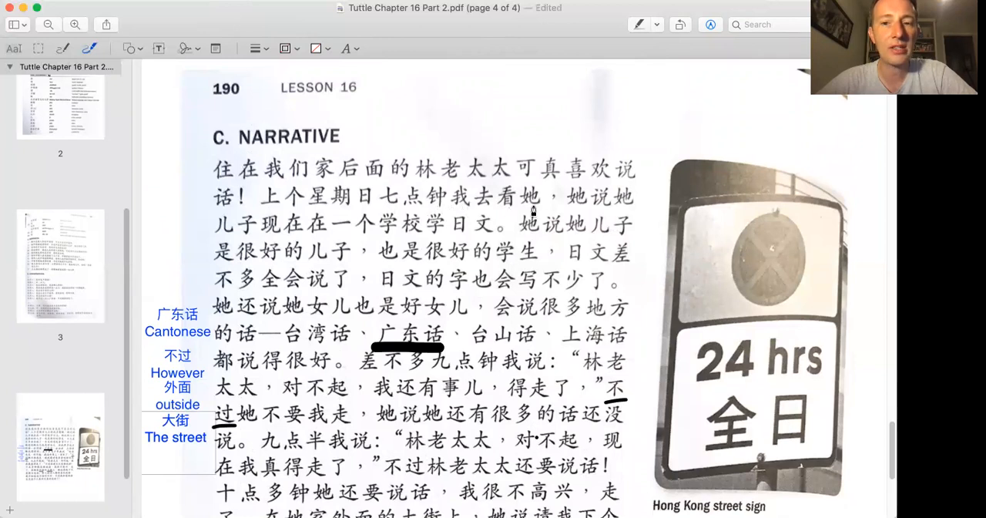
mouse_move(259, 245)
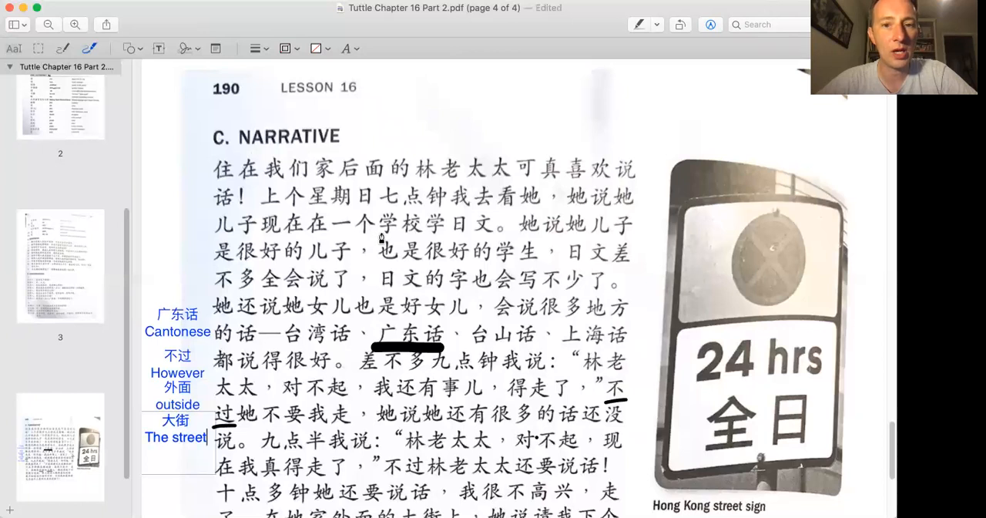
mouse_move(530, 245)
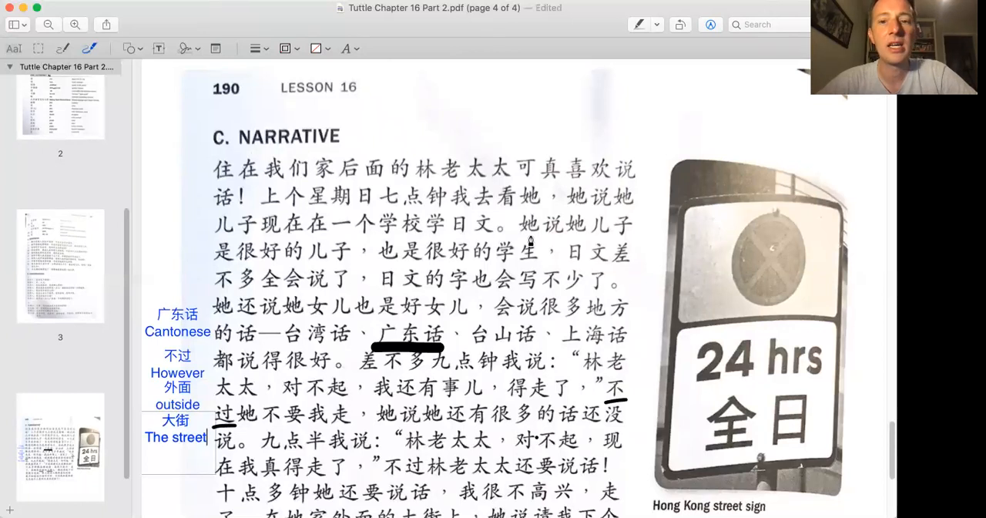
mouse_move(259, 268)
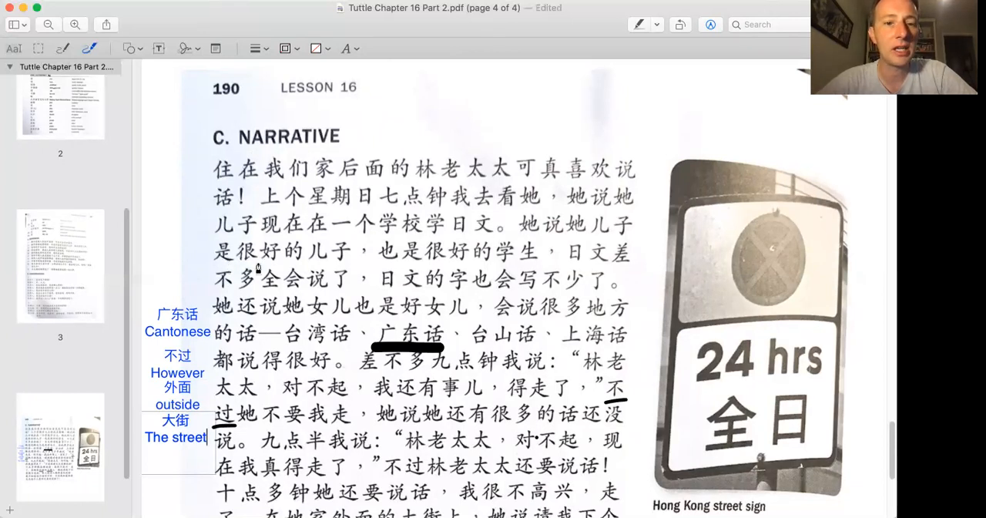
mouse_move(457, 267)
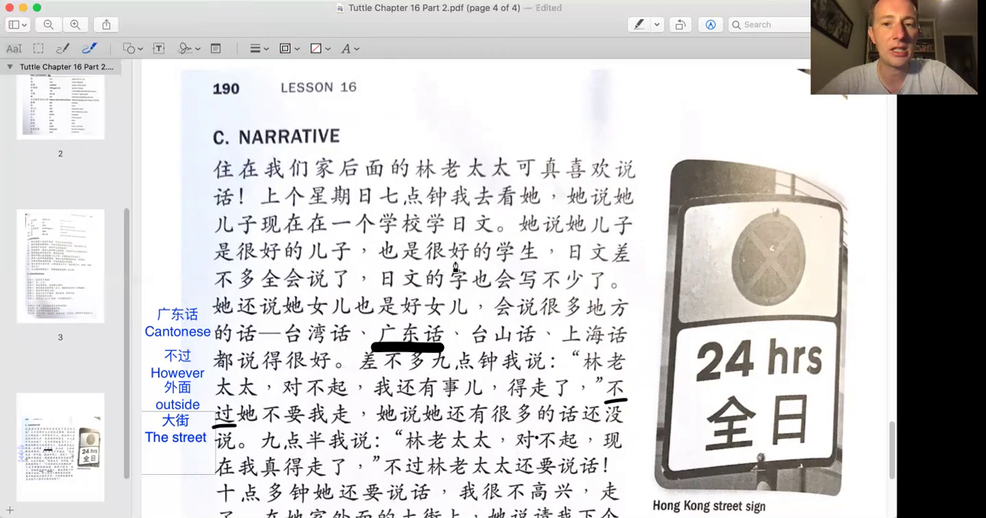
mouse_move(613, 268)
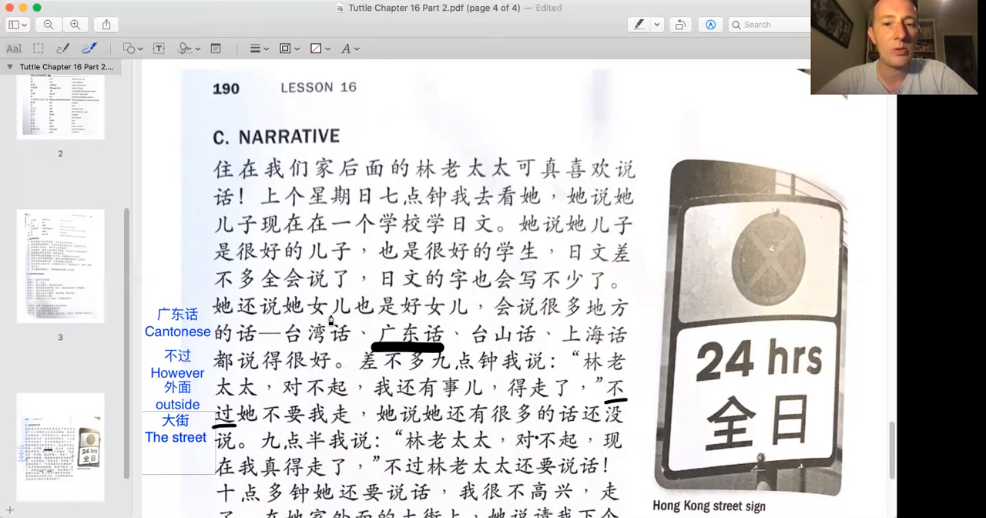
mouse_move(464, 327)
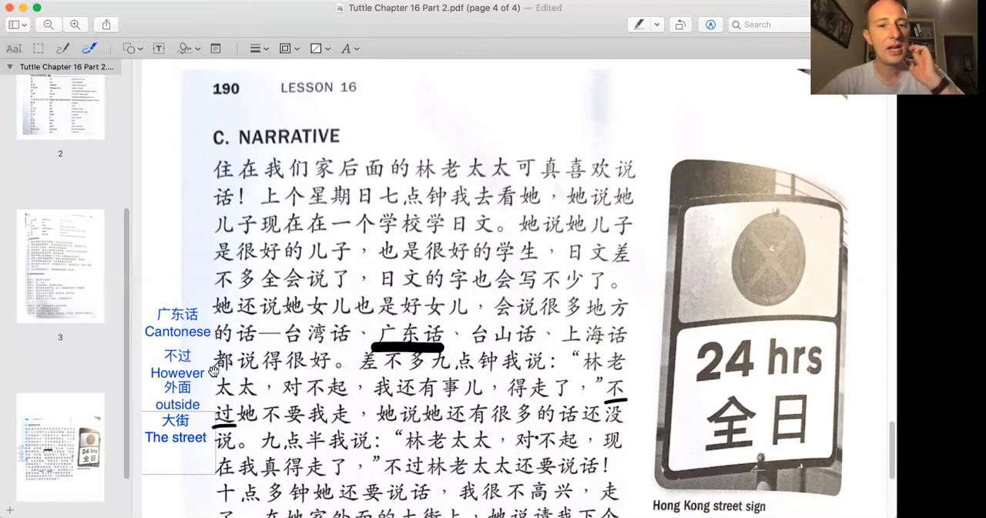
scroll(down, 3)
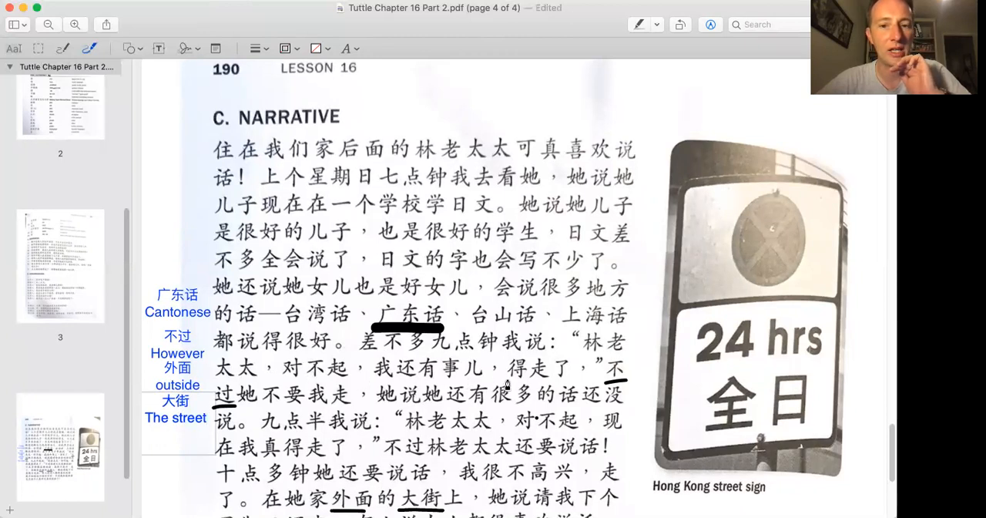
scroll(down, 3)
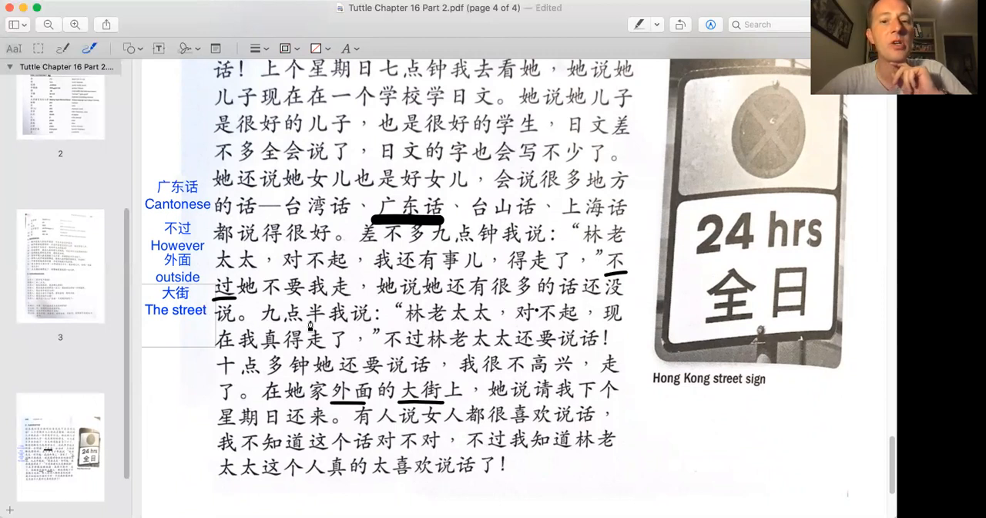
mouse_move(502, 340)
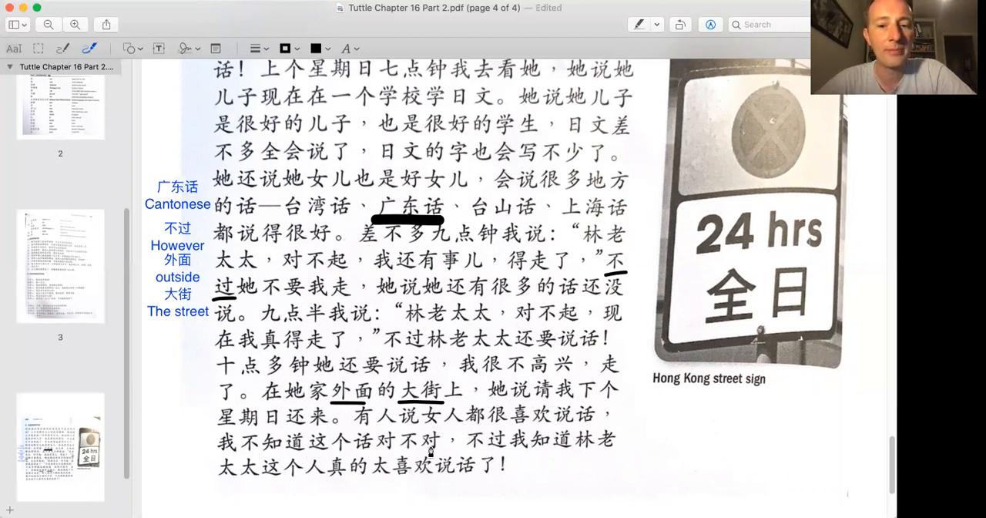
mouse_move(407, 505)
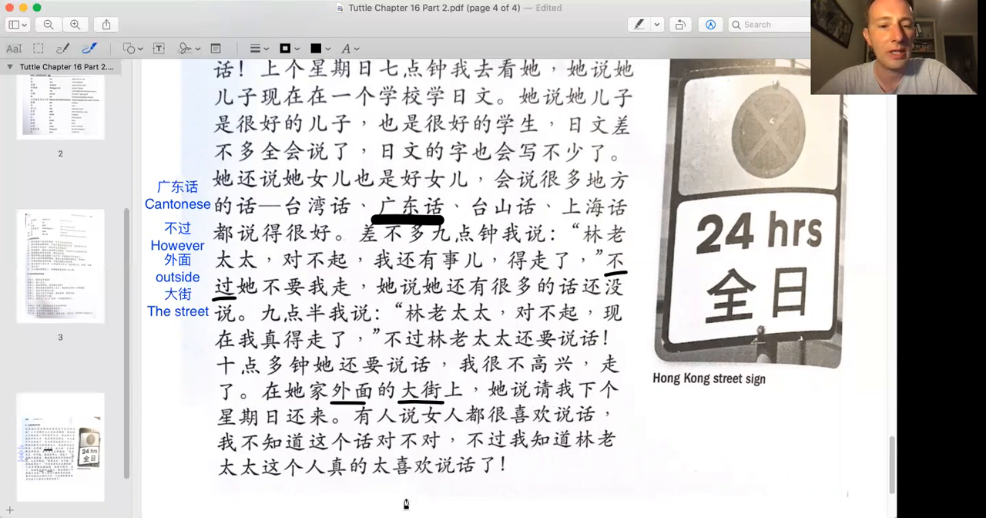
mouse_move(380, 480)
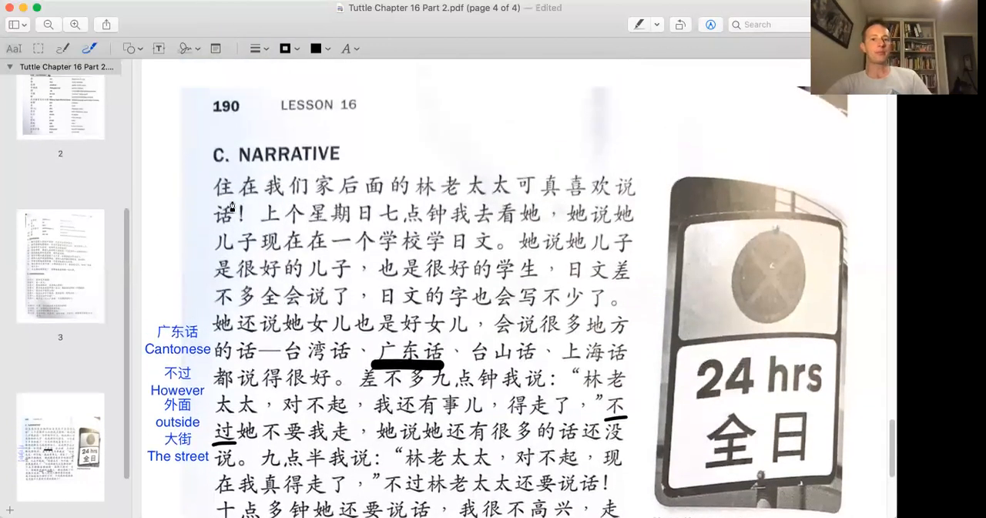
mouse_move(490, 194)
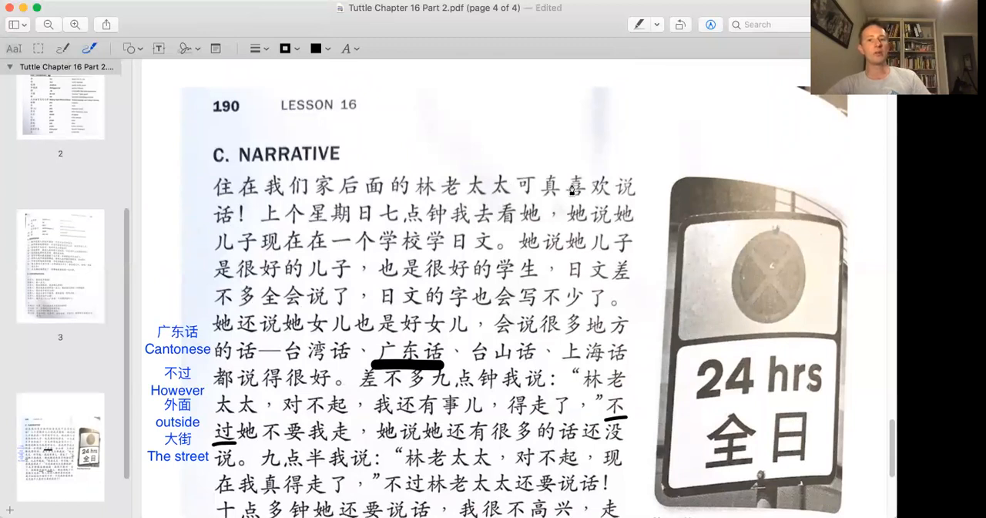
mouse_move(358, 228)
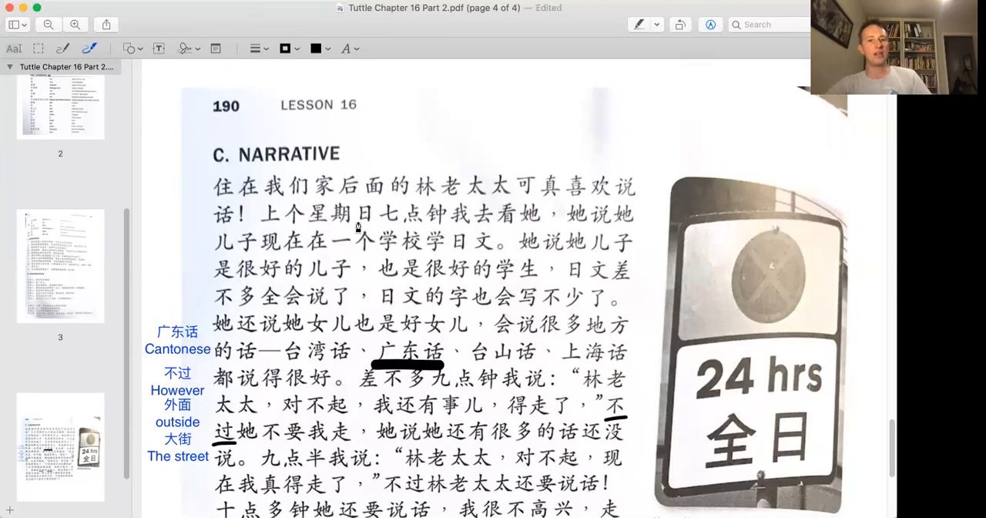
mouse_move(531, 222)
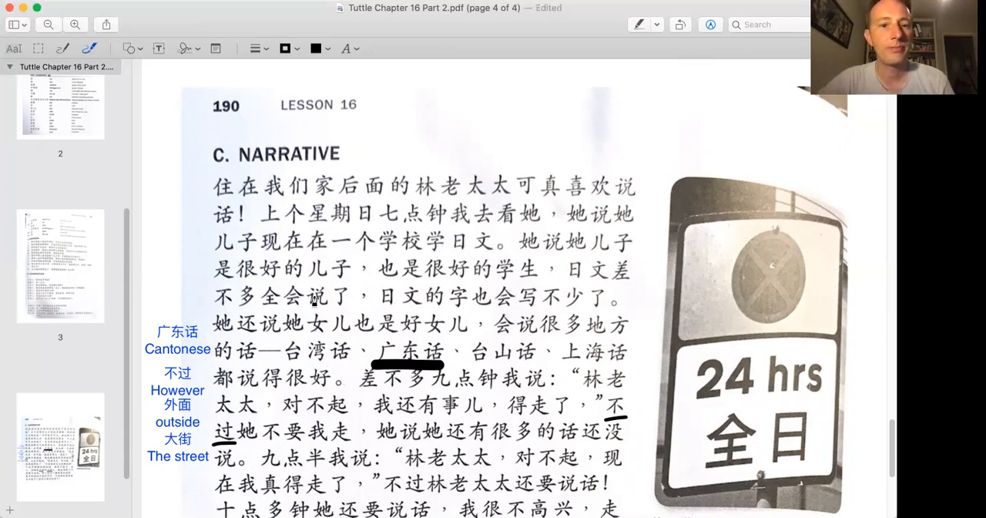
mouse_move(453, 285)
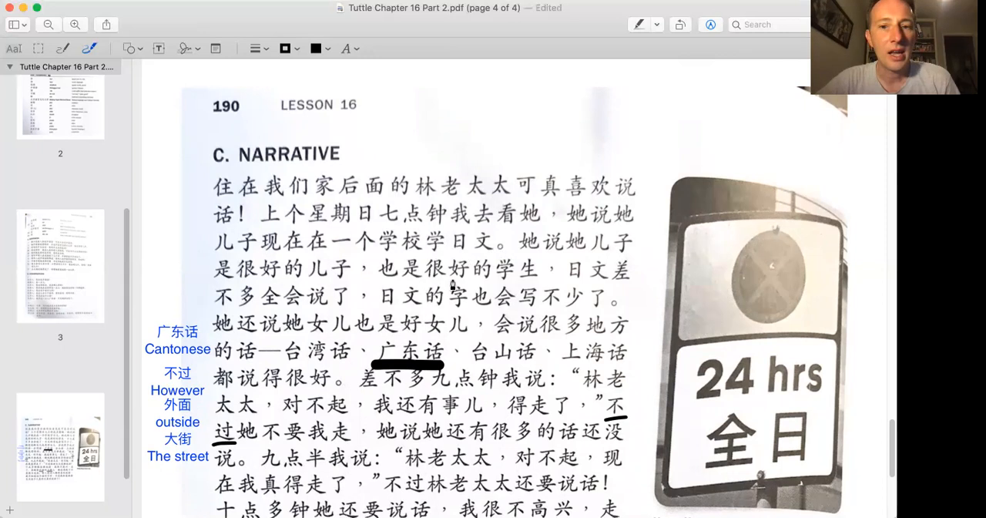
mouse_move(582, 287)
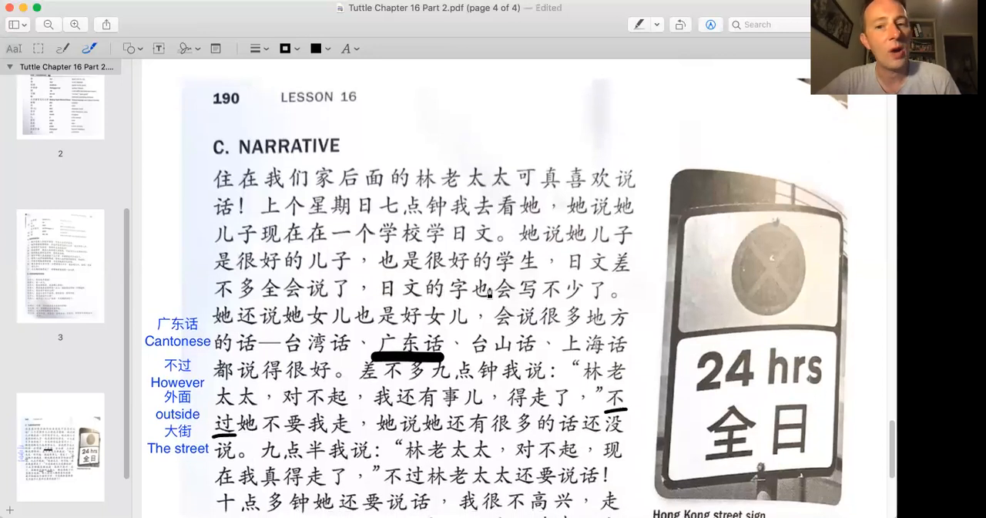
mouse_move(253, 316)
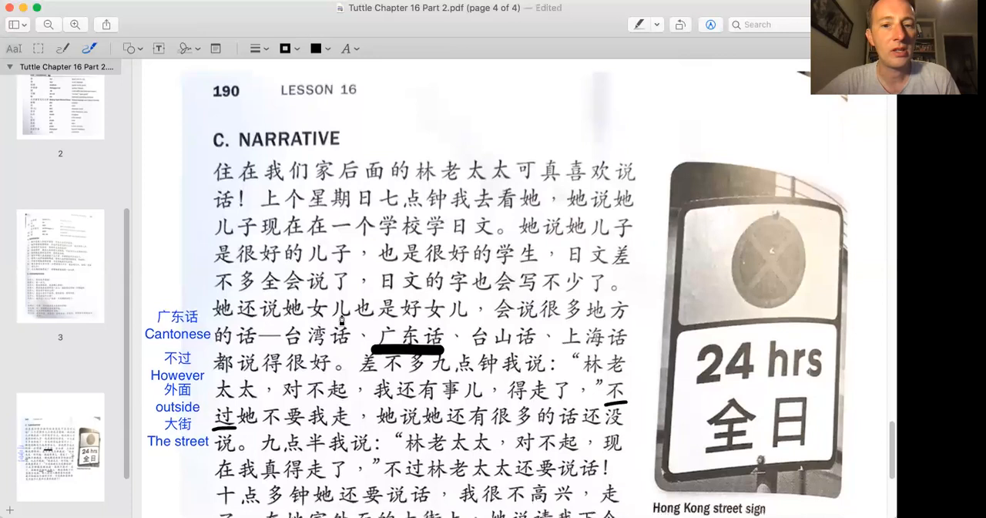
scroll(down, 3)
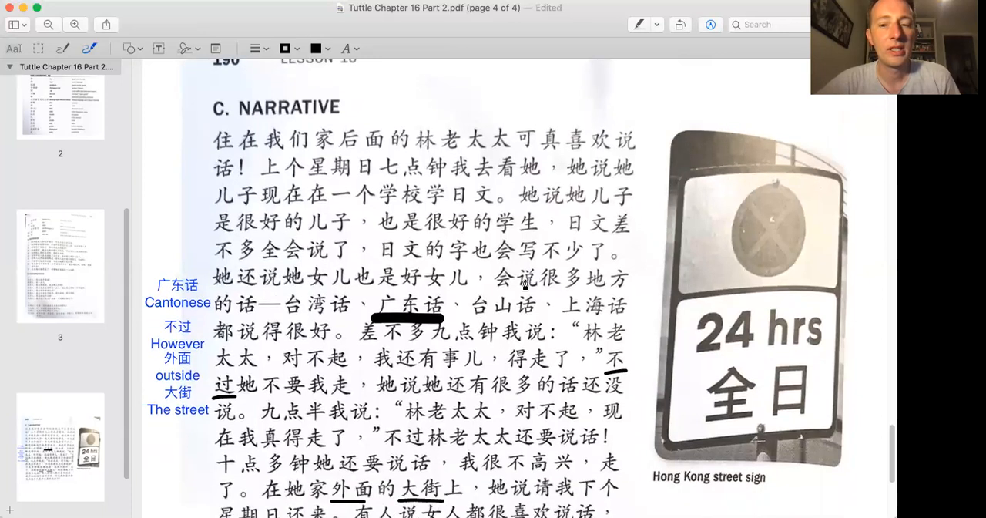
mouse_move(202, 300)
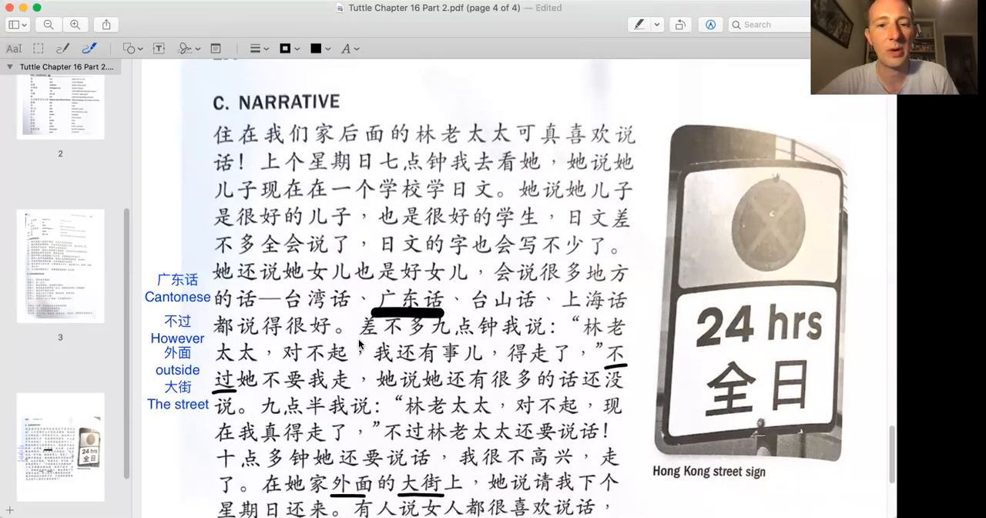
scroll(down, 3)
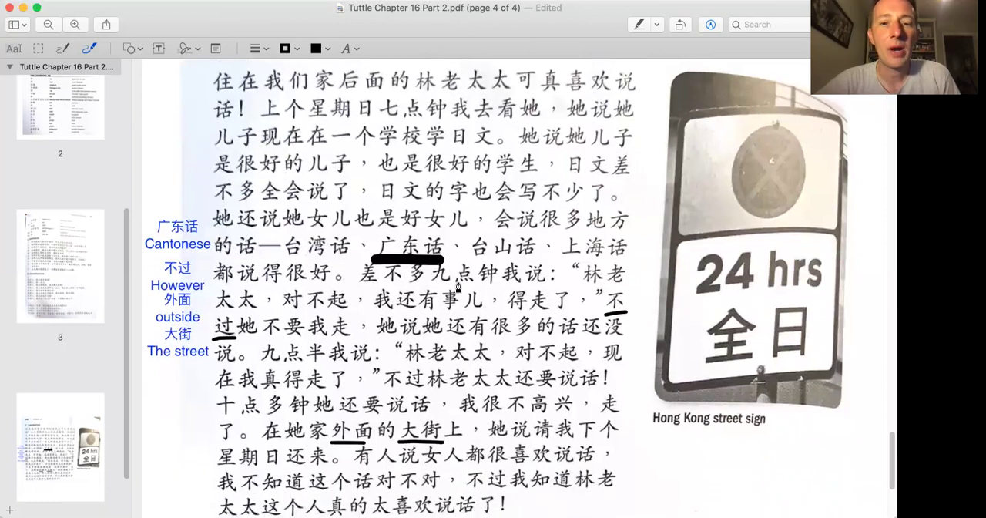
mouse_move(256, 309)
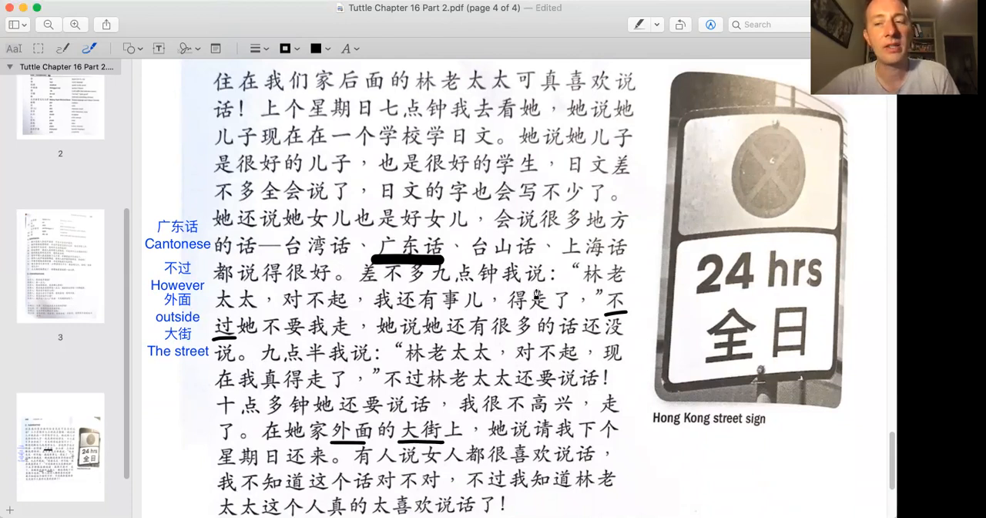
scroll(down, 3)
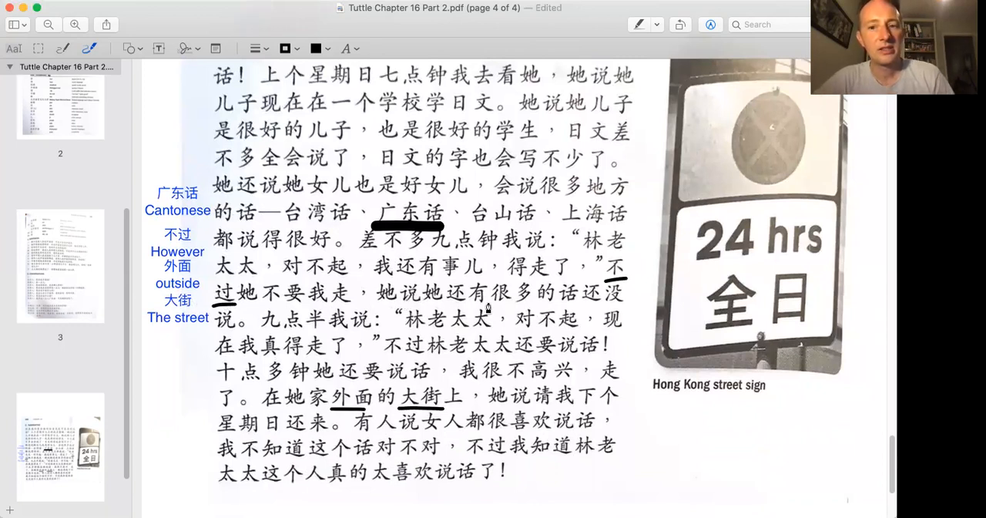
mouse_move(341, 372)
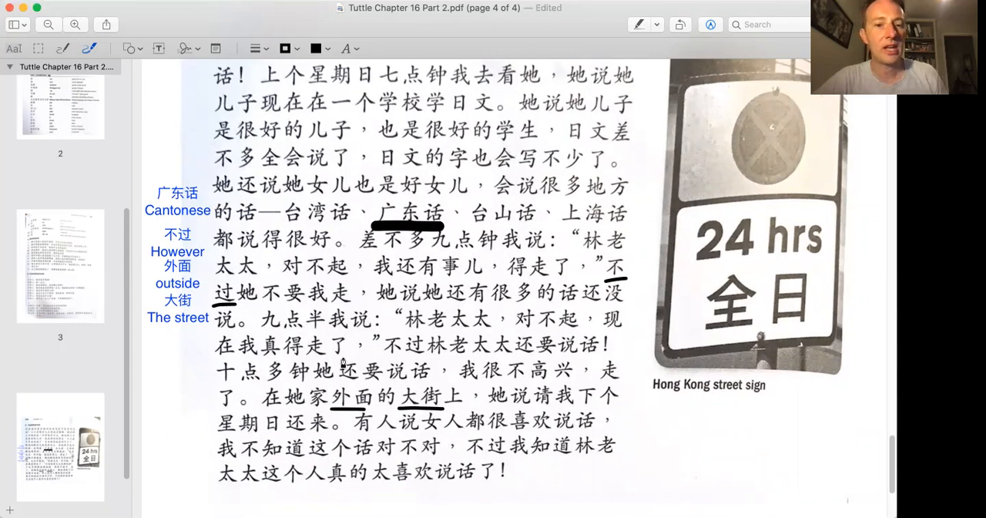
mouse_move(392, 345)
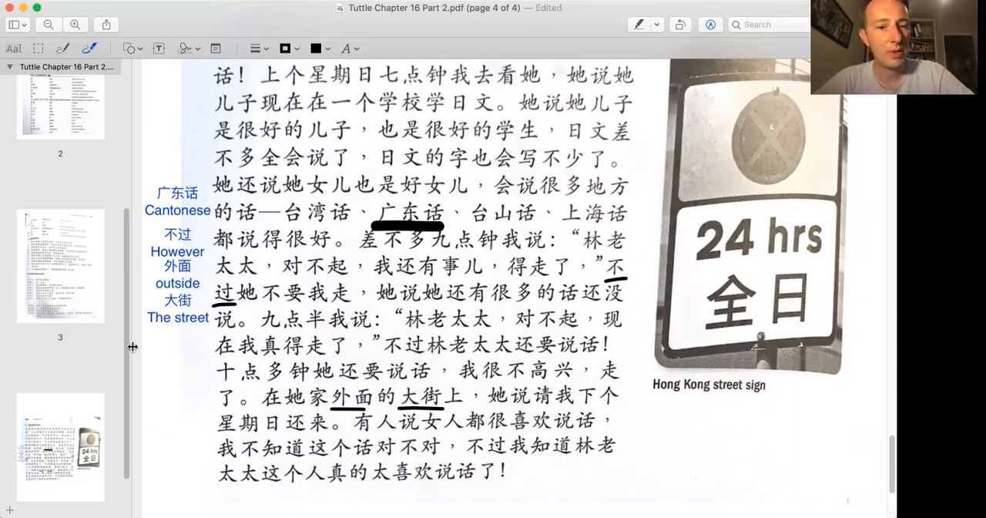
mouse_move(416, 348)
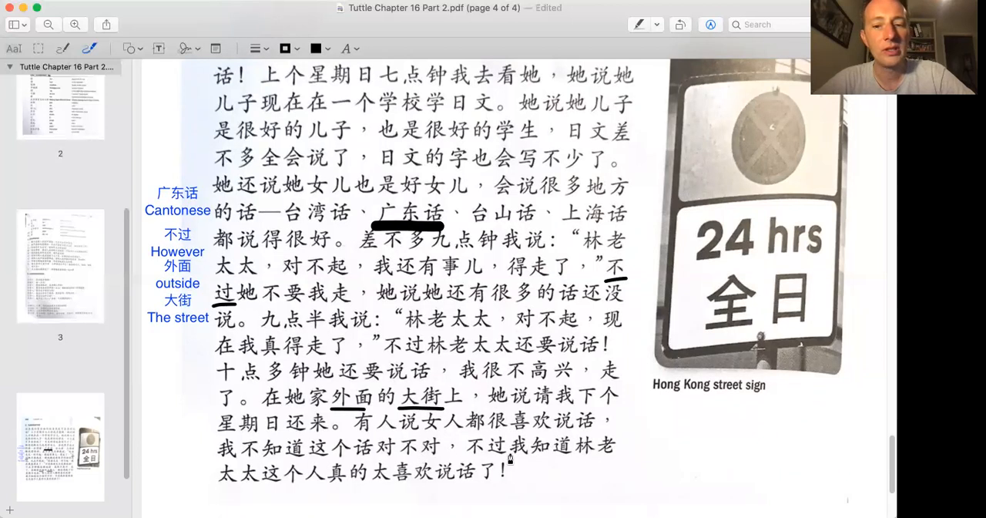
mouse_move(560, 462)
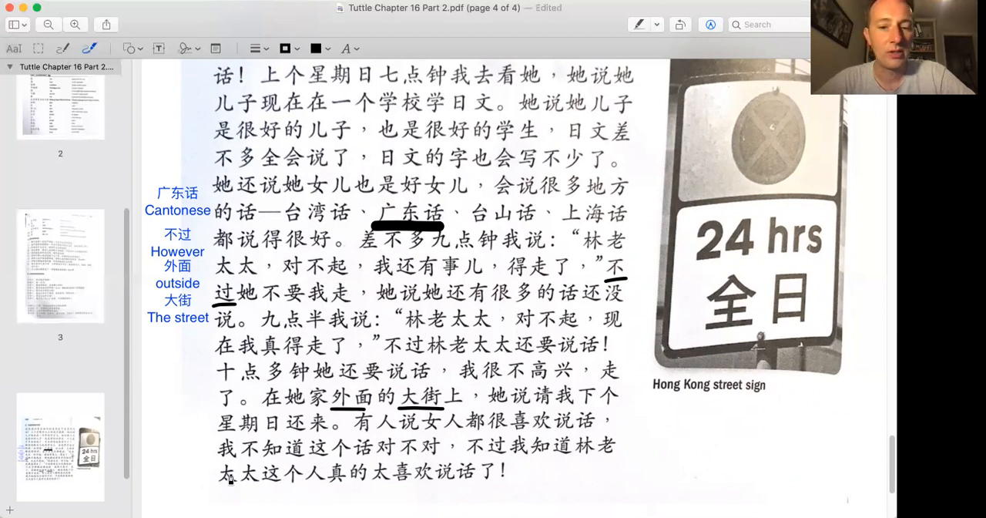
mouse_move(678, 225)
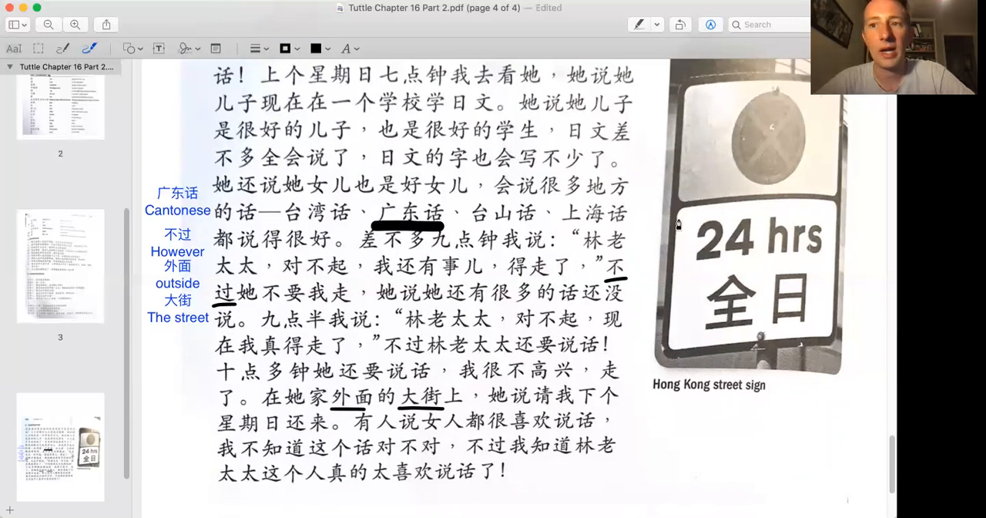
mouse_move(574, 142)
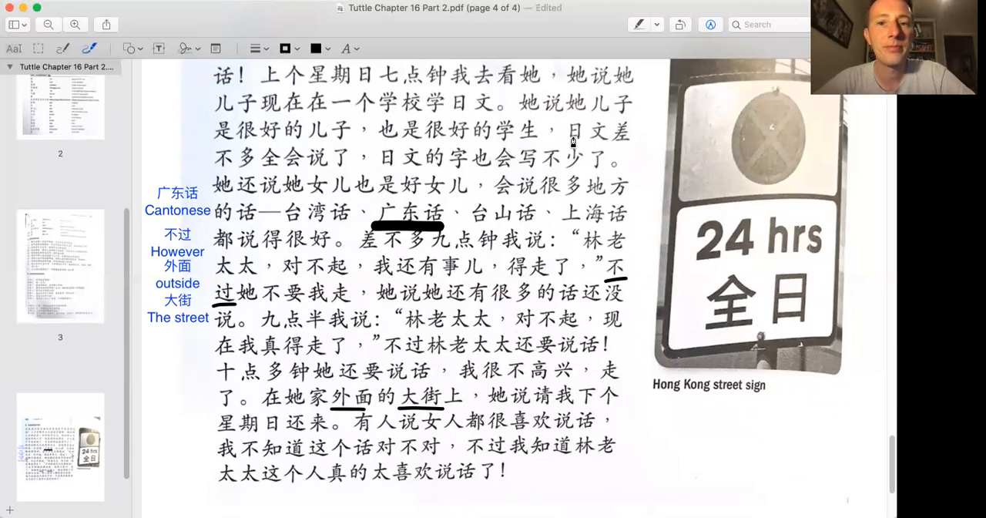